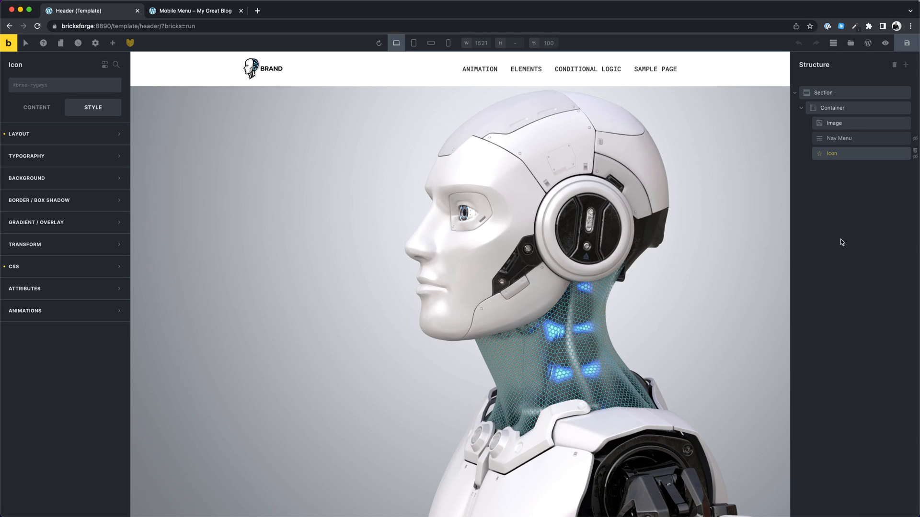
{"action": "mouse_move", "coordinate": [836, 245]}
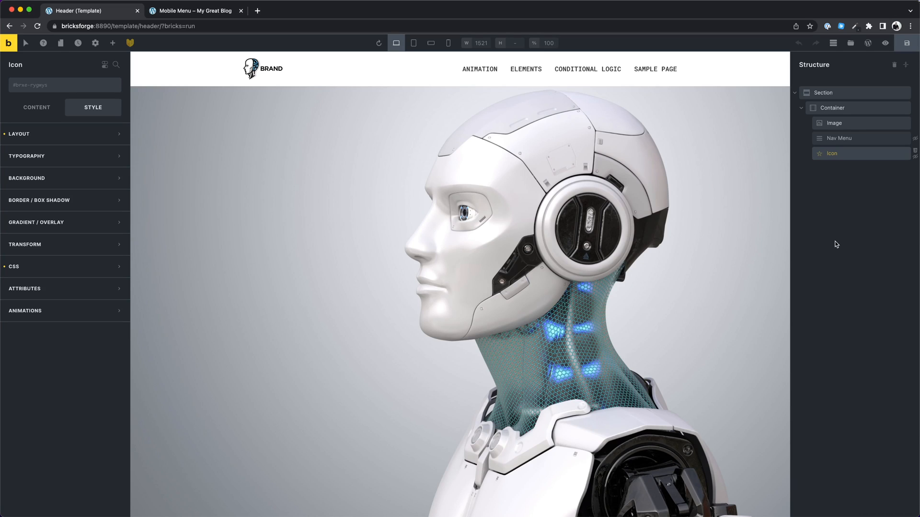
{"action": "mouse_move", "coordinate": [873, 41]}
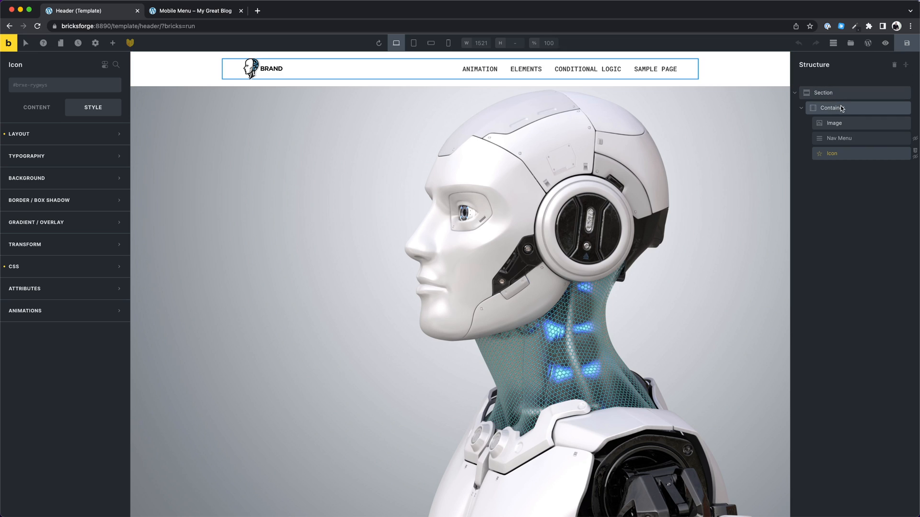
- Inspect the header structure and preview it at the mobile landscape breakpoint
{"action": "left_click", "coordinate": [846, 138]}
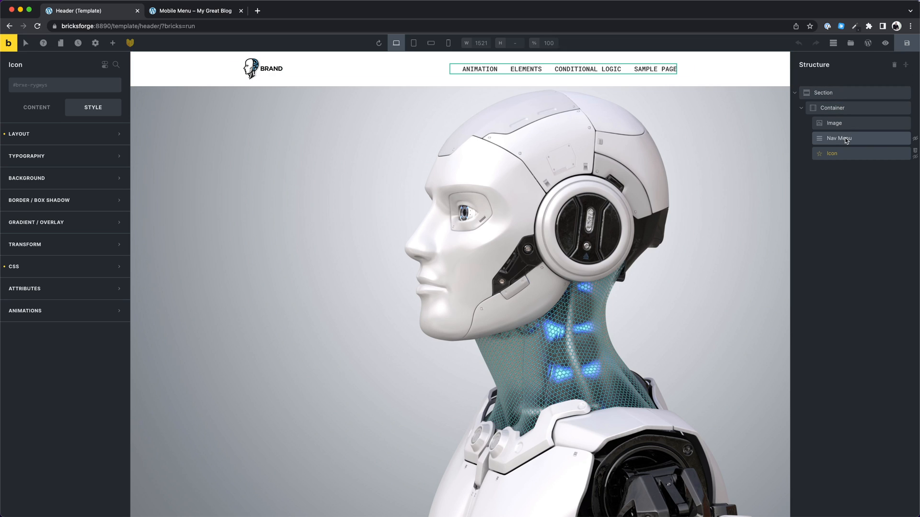
{"action": "left_click", "coordinate": [831, 153]}
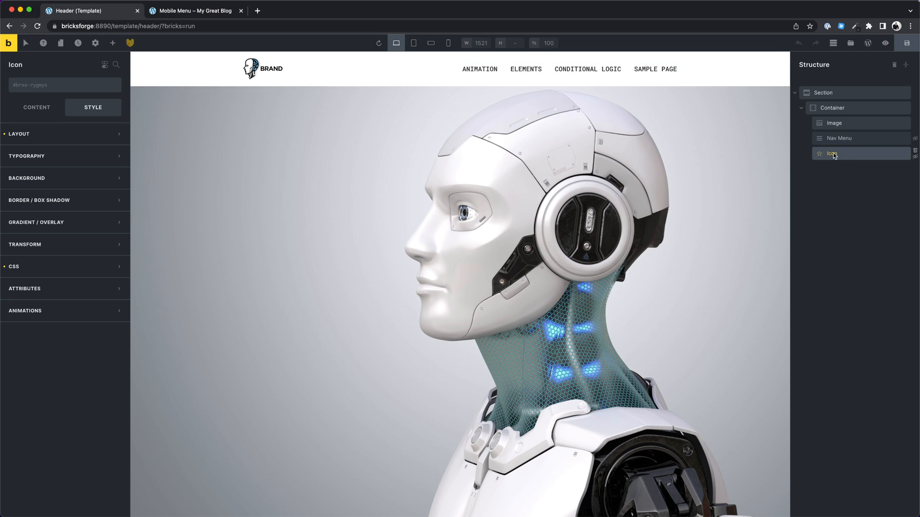
{"action": "mouse_move", "coordinate": [914, 152]}
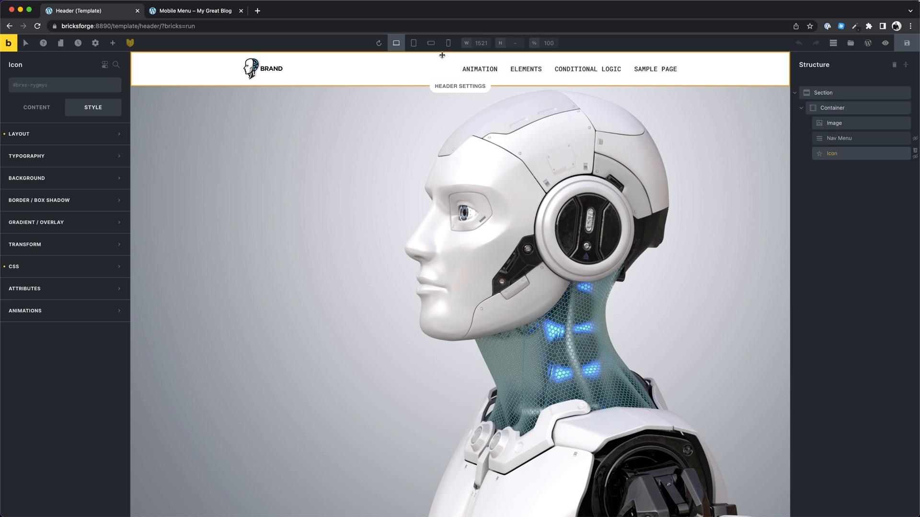
{"action": "left_click", "coordinate": [430, 44]}
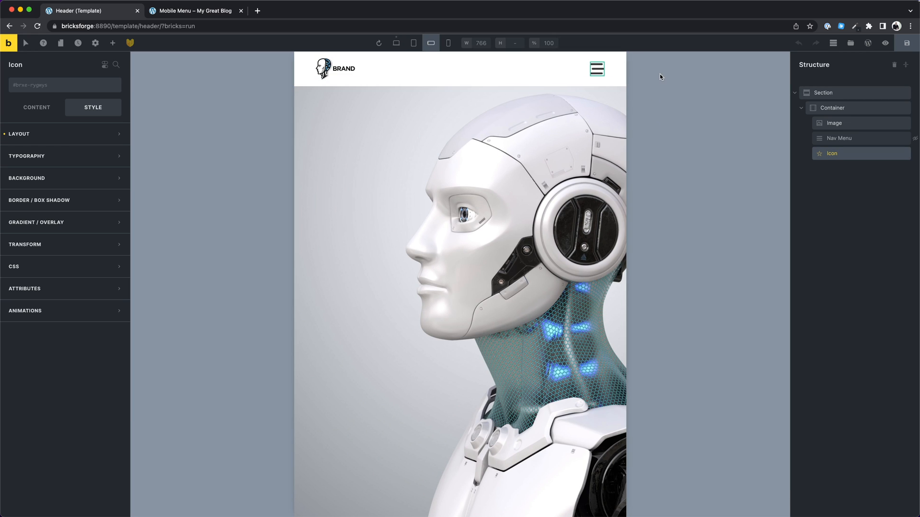
- View the live Mobile Menu page in its browser tab, then return to the builder
{"action": "left_click", "coordinate": [195, 11]}
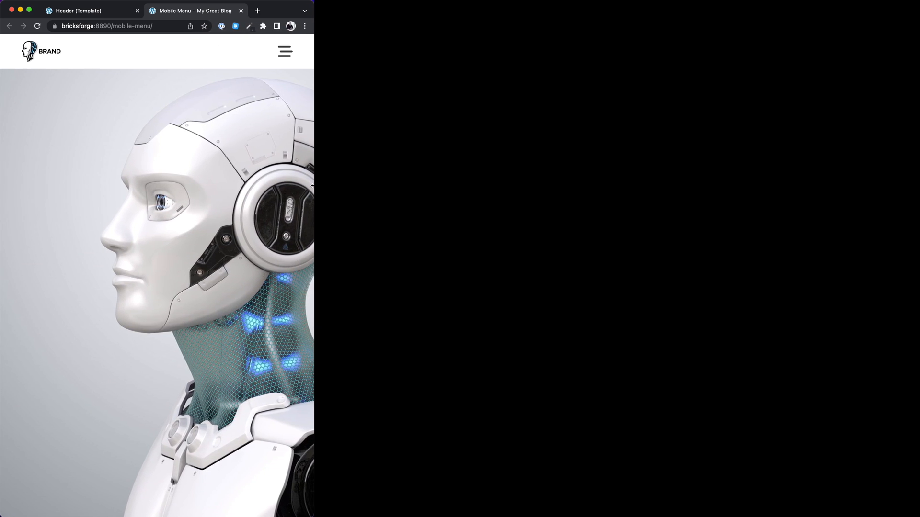
{"action": "left_click", "coordinate": [86, 11]}
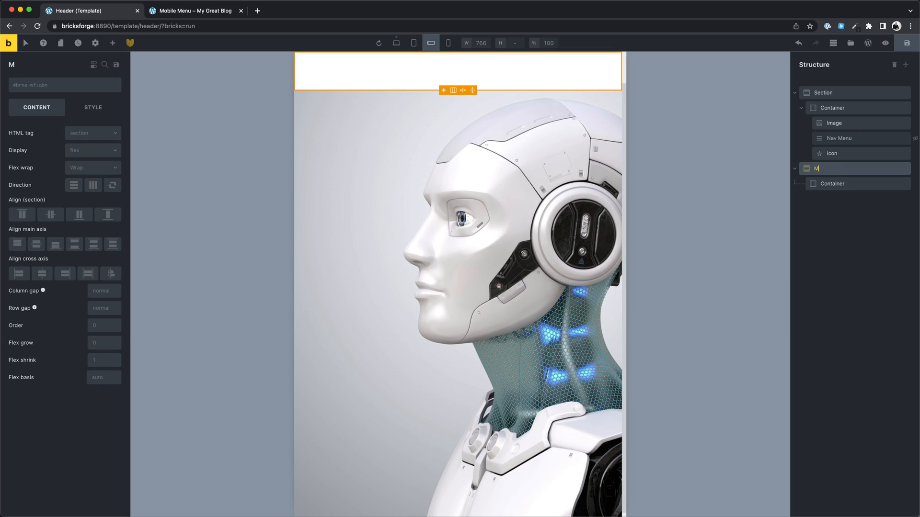
- Name the section 'Mobile Navigation' and position it absolutely at 0 on all sides
{"action": "type", "text": "Mobile Navig"}
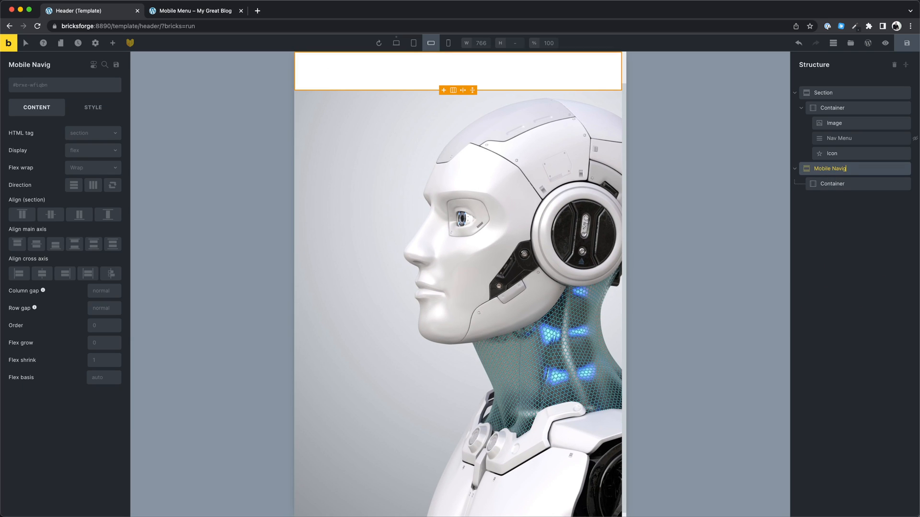
{"action": "left_click", "coordinate": [93, 108]}
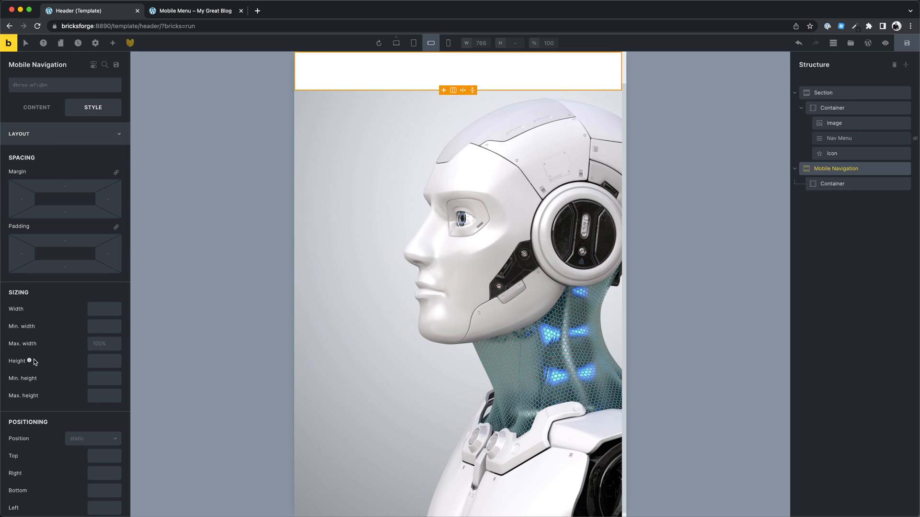
{"action": "left_click", "coordinate": [92, 351]}
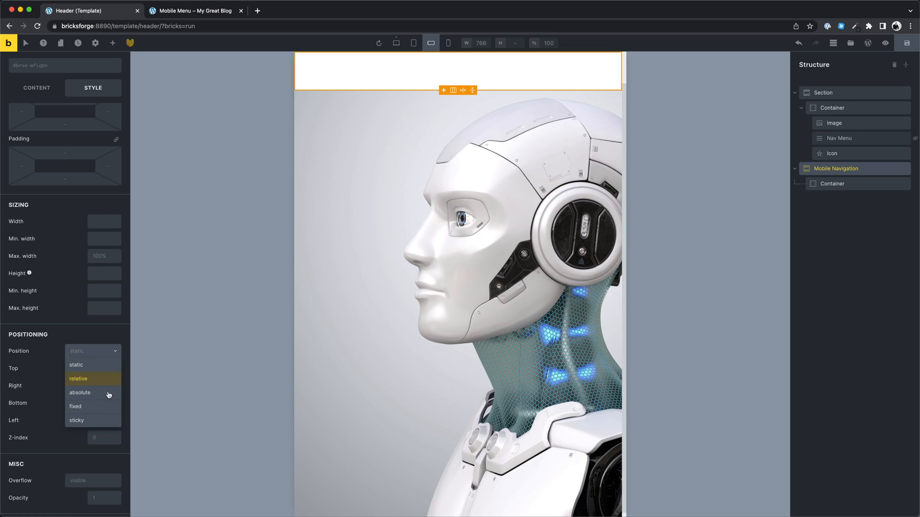
{"action": "left_click", "coordinate": [80, 393]}
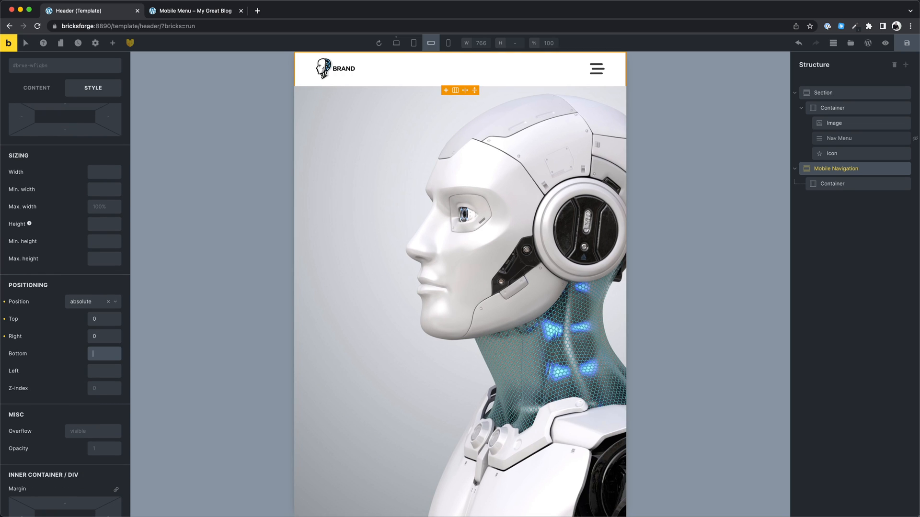
{"action": "type", "text": "0"}
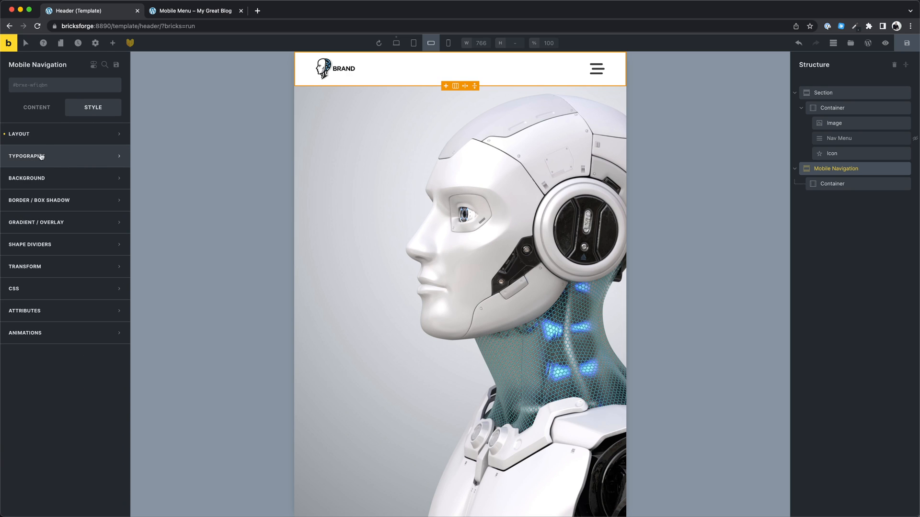
- Give the Mobile Navigation section a #FFF background and 100vh height
{"action": "left_click", "coordinate": [27, 178]}
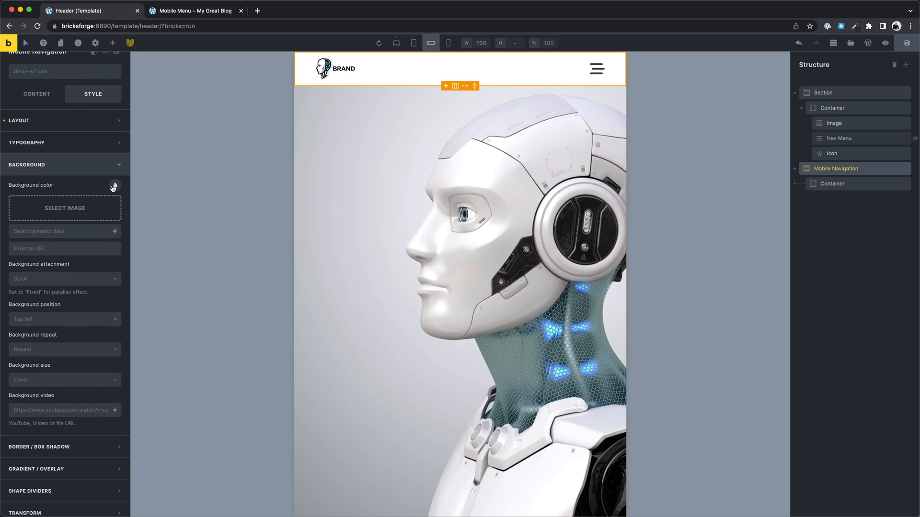
{"action": "left_click", "coordinate": [114, 185]}
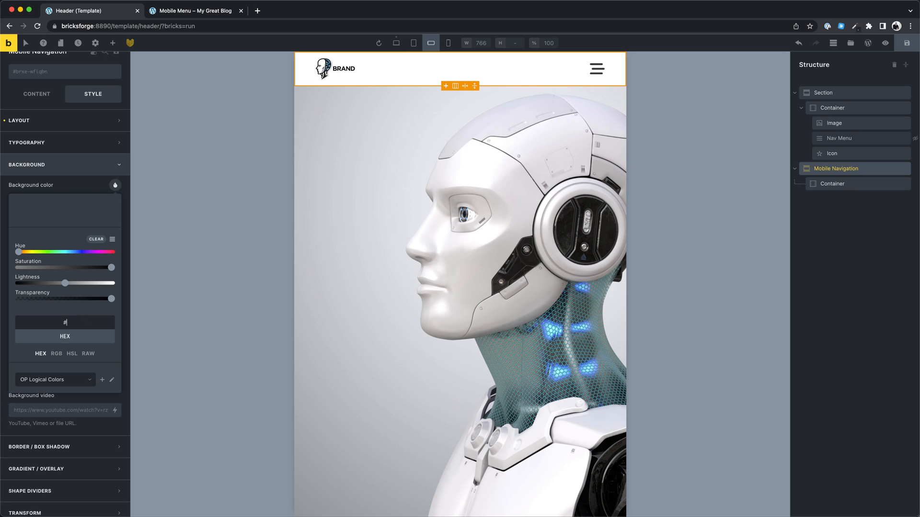
{"action": "type", "text": "FFF"}
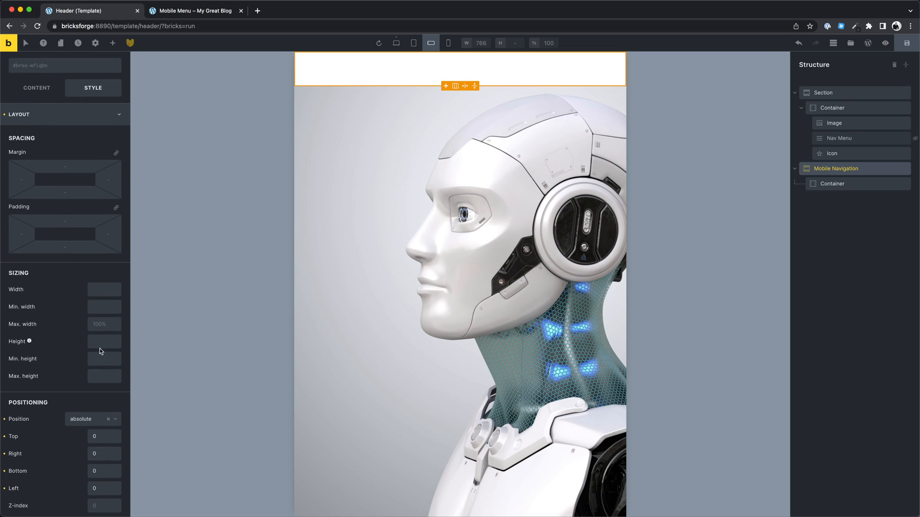
{"action": "type", "text": "100vh"}
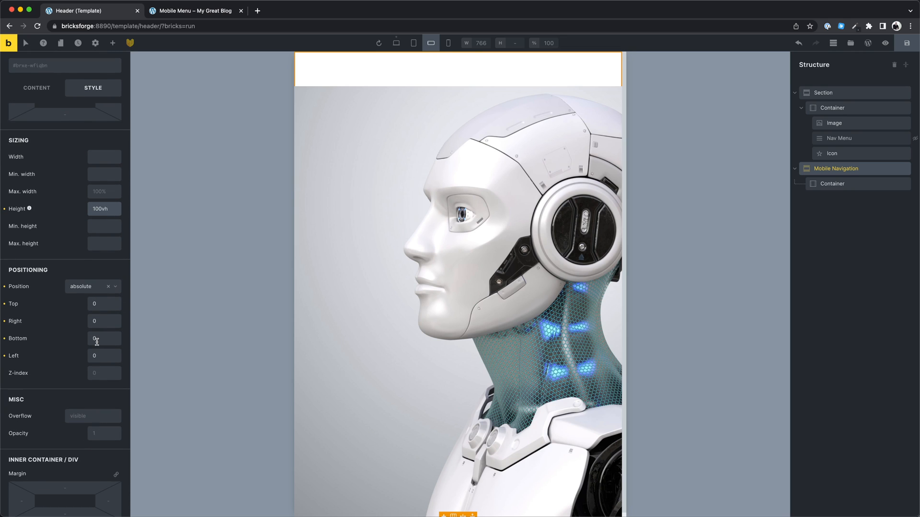
{"action": "type", "text": "1"}
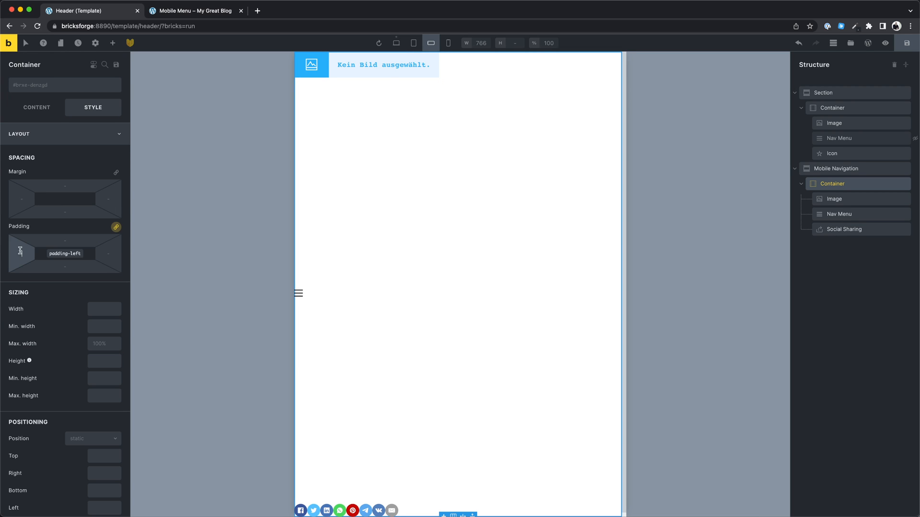
- Select the logo image and adjacent element inside the Mobile Navigation container
{"action": "left_click", "coordinate": [834, 199]}
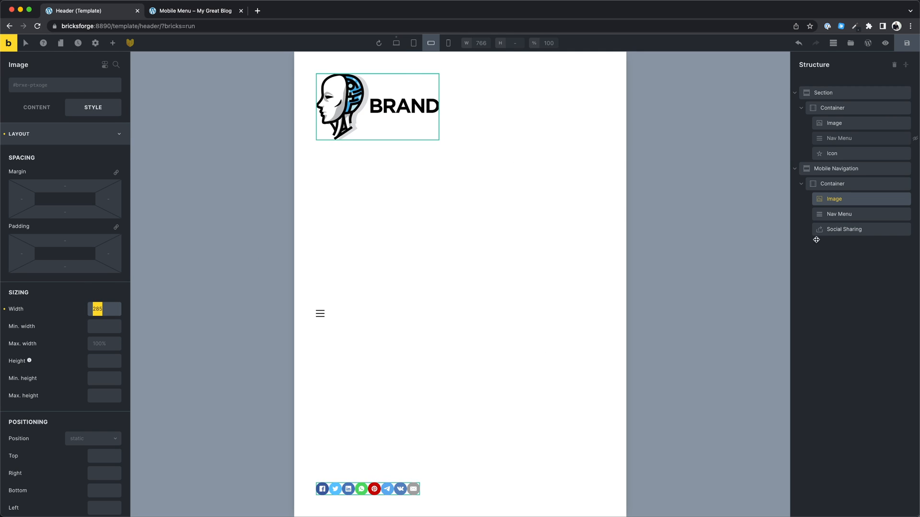
{"action": "left_click", "coordinate": [838, 214]}
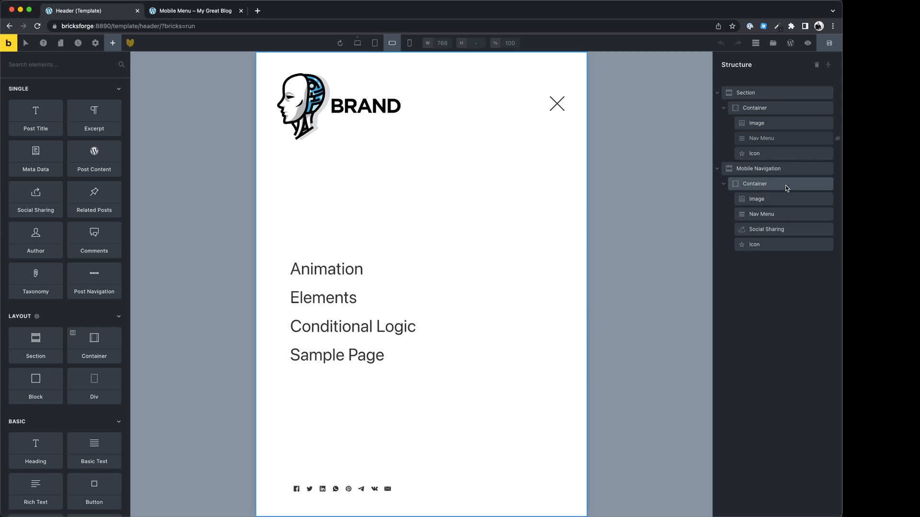
- On the desktop preview, set the Mobile Navigation section's display to none
{"action": "left_click", "coordinate": [757, 168]}
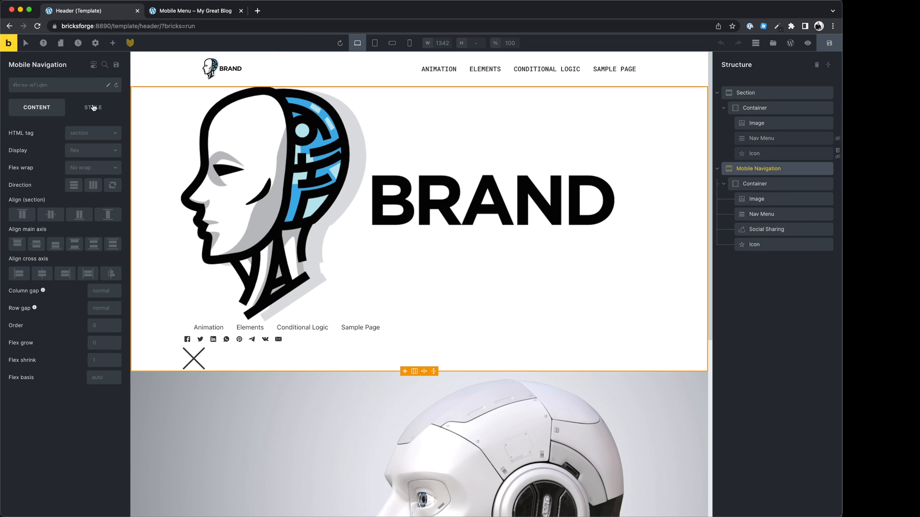
{"action": "left_click", "coordinate": [93, 150]}
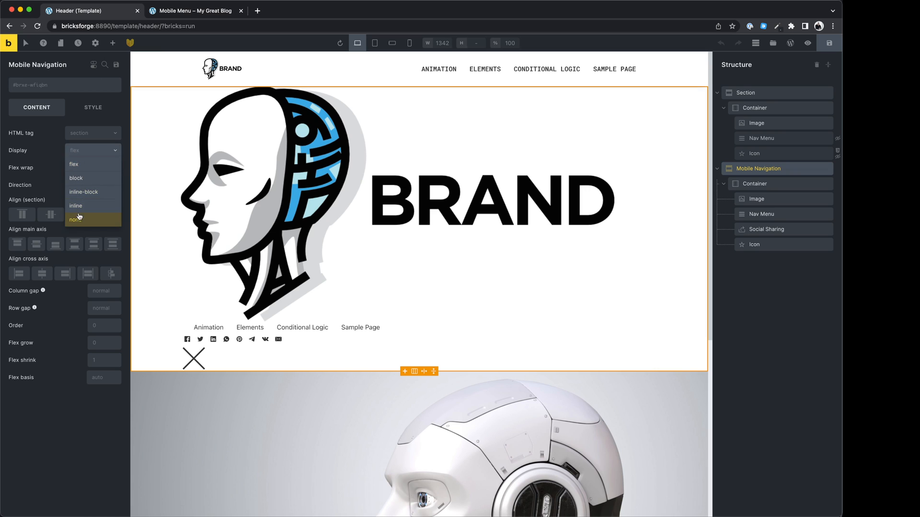
{"action": "left_click", "coordinate": [75, 219]}
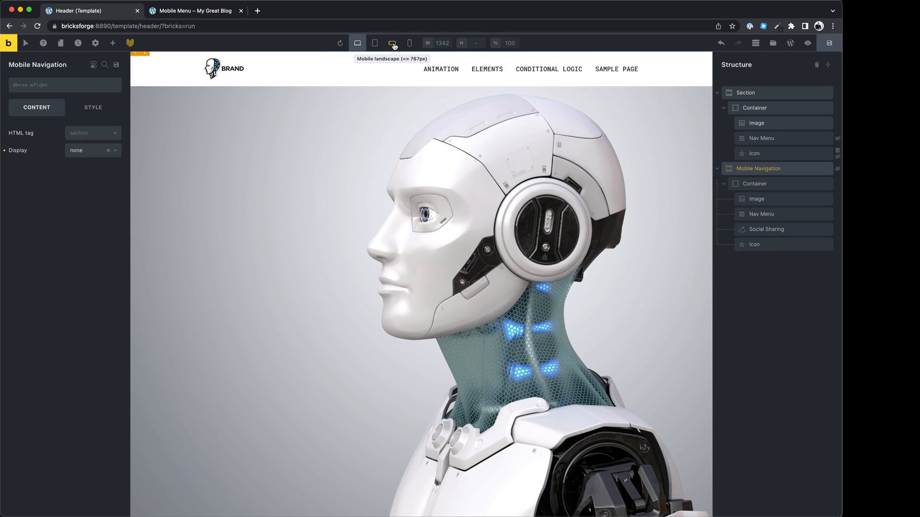
- Preview at mobile landscape width and open the Bricksforge panel
{"action": "left_click", "coordinate": [391, 43]}
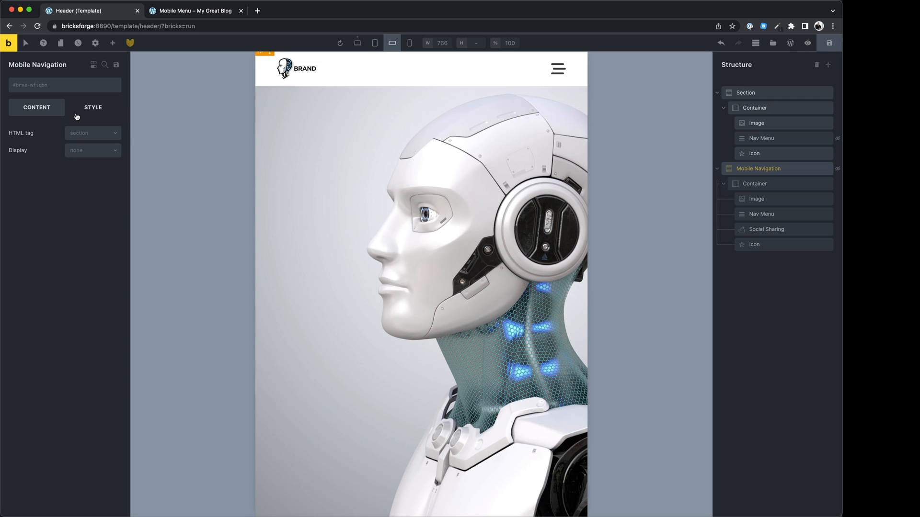
{"action": "left_click", "coordinate": [93, 108]}
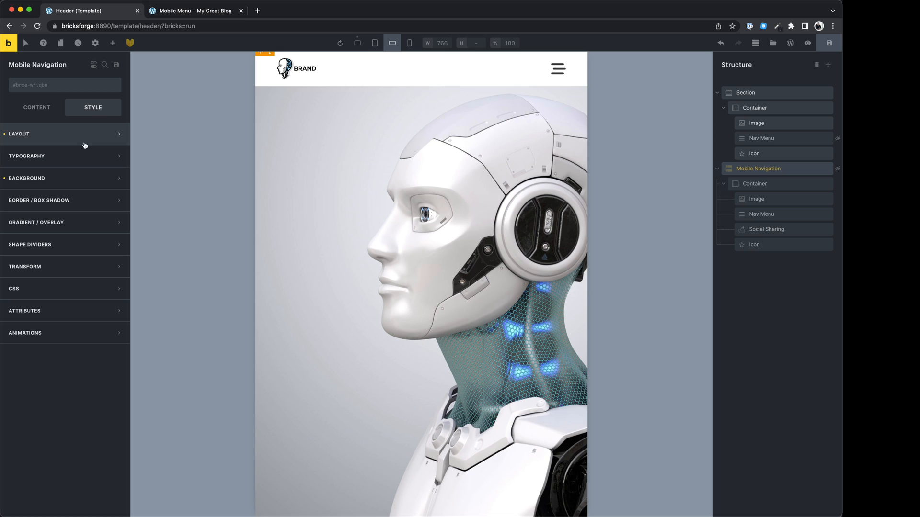
{"action": "left_click", "coordinate": [19, 133]}
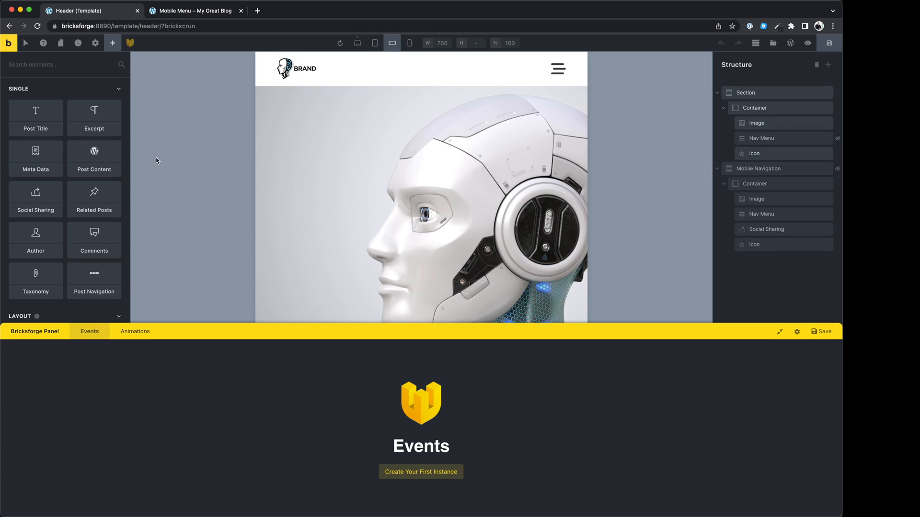
- Add a Bricksforge animation timeline and start naming it 'Mobile Nav'
{"action": "left_click", "coordinate": [135, 332]}
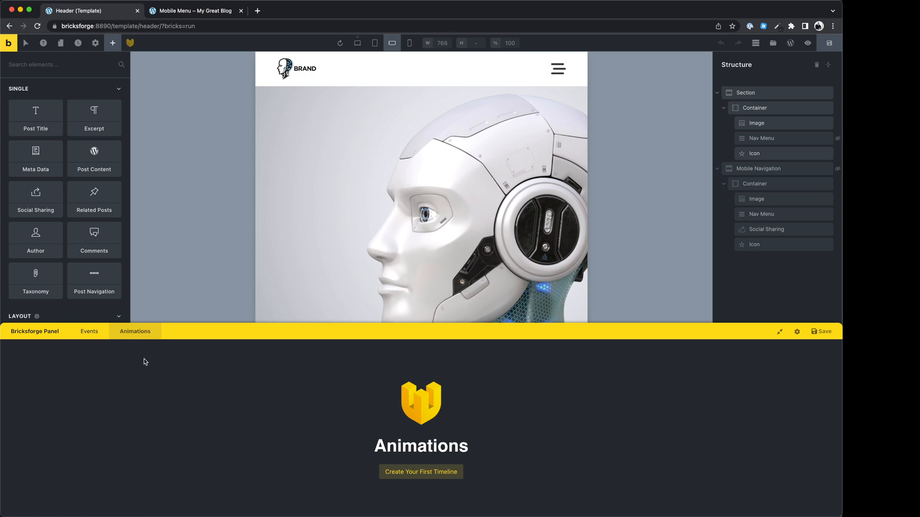
{"action": "left_click", "coordinate": [421, 471]}
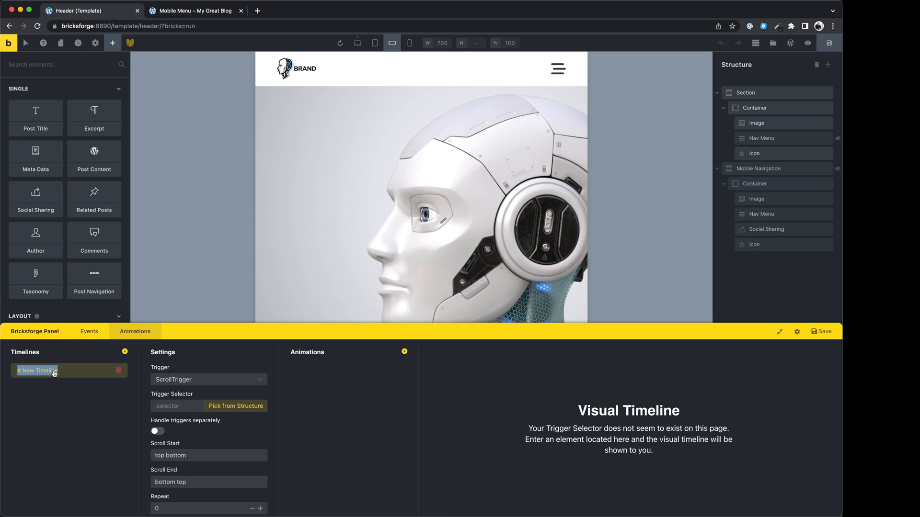
{"action": "type", "text": "Mobile Nav"}
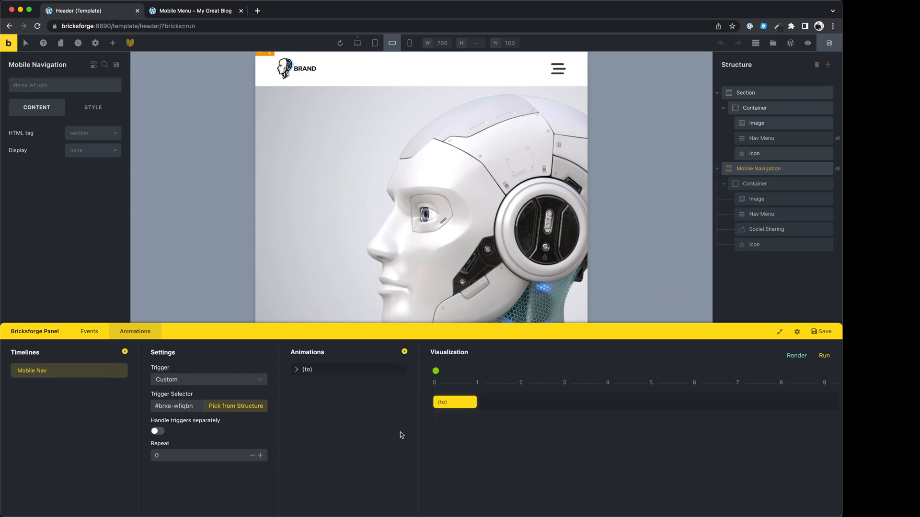
- Make the animation use the trigger element and animate display and opacity
{"action": "left_click", "coordinate": [297, 370]}
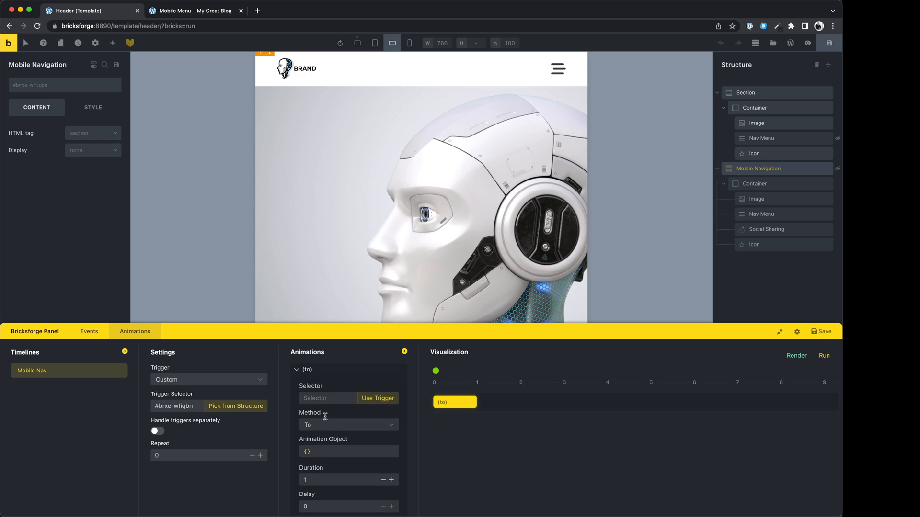
{"action": "left_click", "coordinate": [378, 398]}
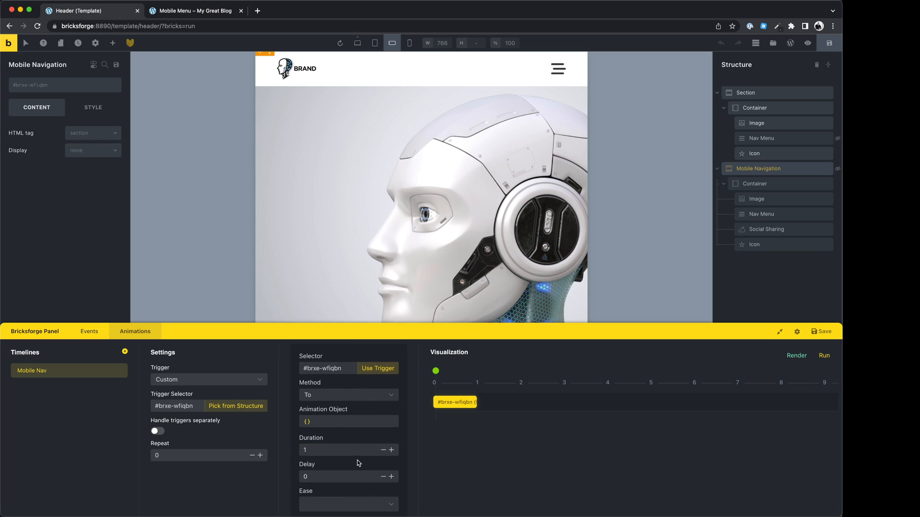
{"action": "left_click", "coordinate": [348, 421]}
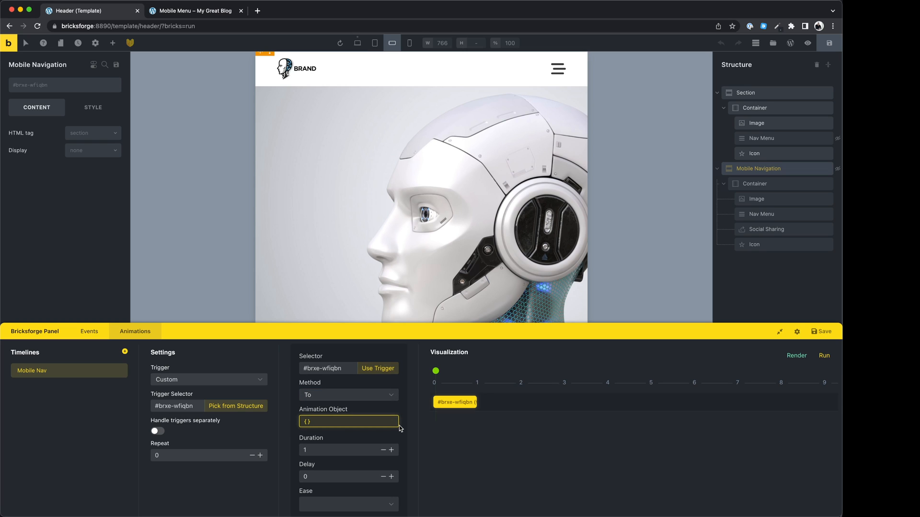
{"action": "type", "text": "display: \"flex"}
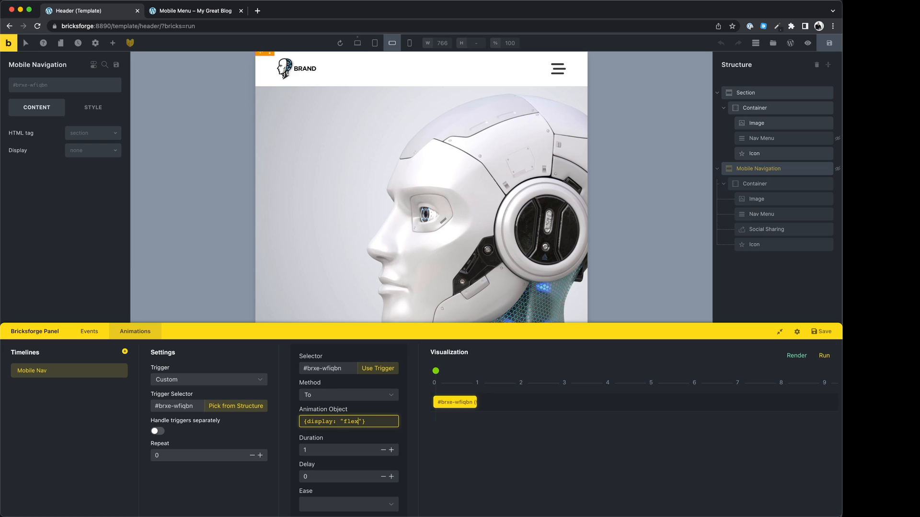
{"action": "type", "text": ", opacity"}
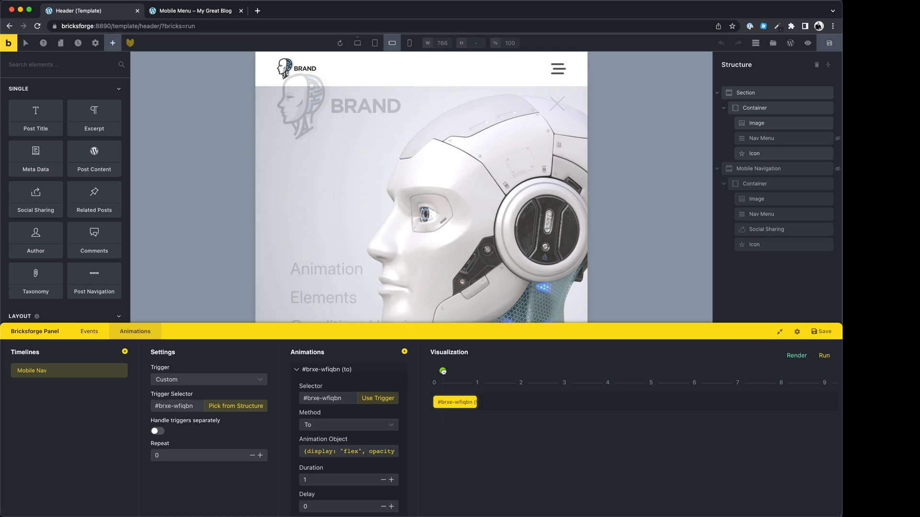
- Set a 0.5 second duration, preview back easing, then revert to default easing
{"action": "left_click", "coordinate": [824, 355]}
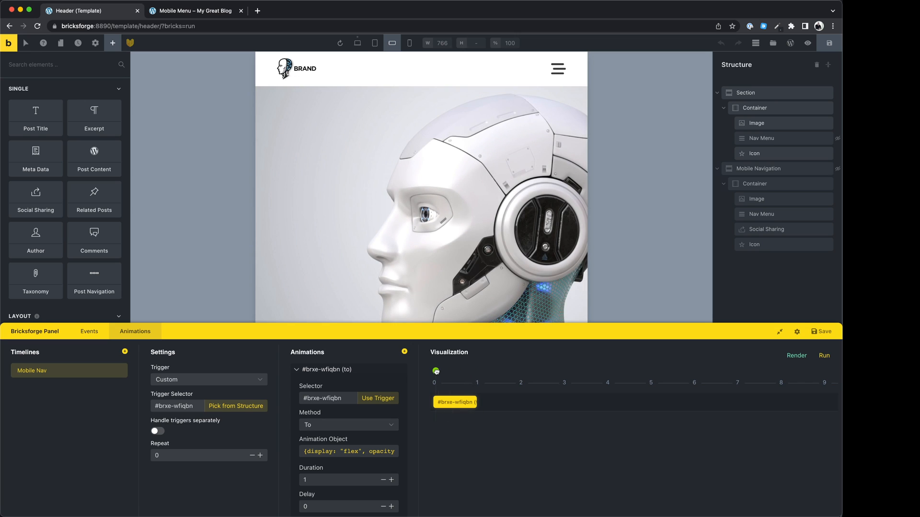
{"action": "left_click", "coordinate": [823, 355]}
{"action": "type", "text": "0.7"}
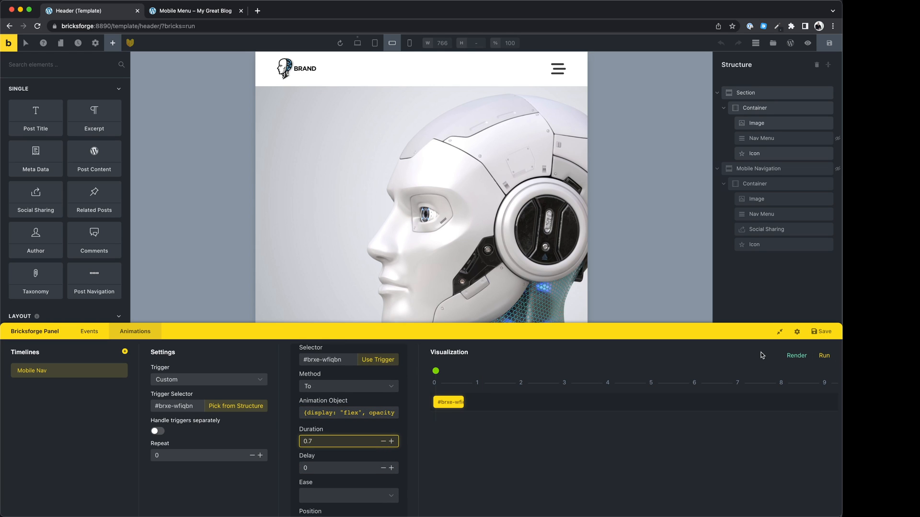
{"action": "left_click", "coordinate": [824, 356]}
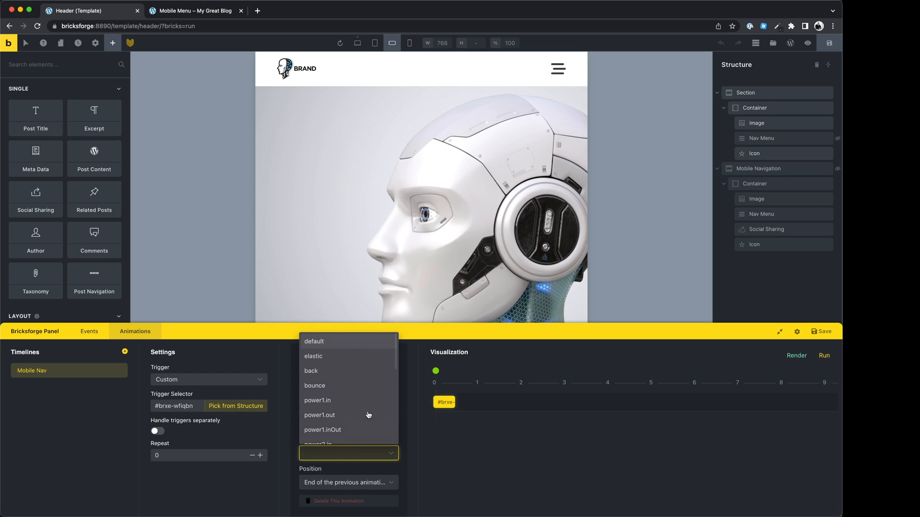
{"action": "left_click", "coordinate": [310, 371]}
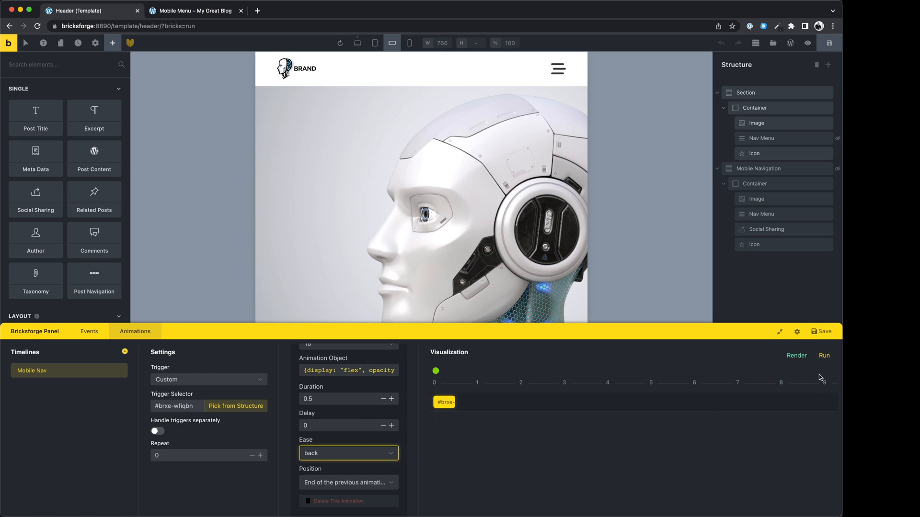
{"action": "left_click", "coordinate": [824, 355]}
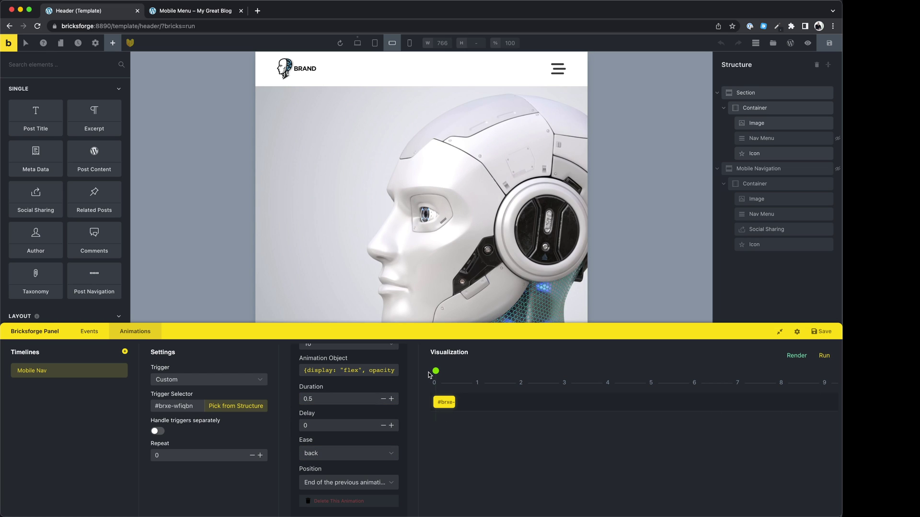
{"action": "left_click", "coordinate": [823, 356]}
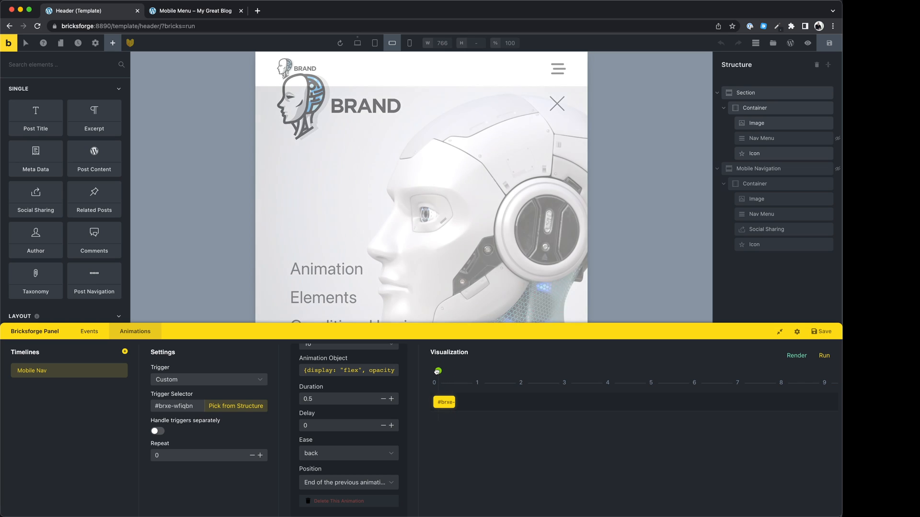
{"action": "left_click", "coordinate": [348, 453]}
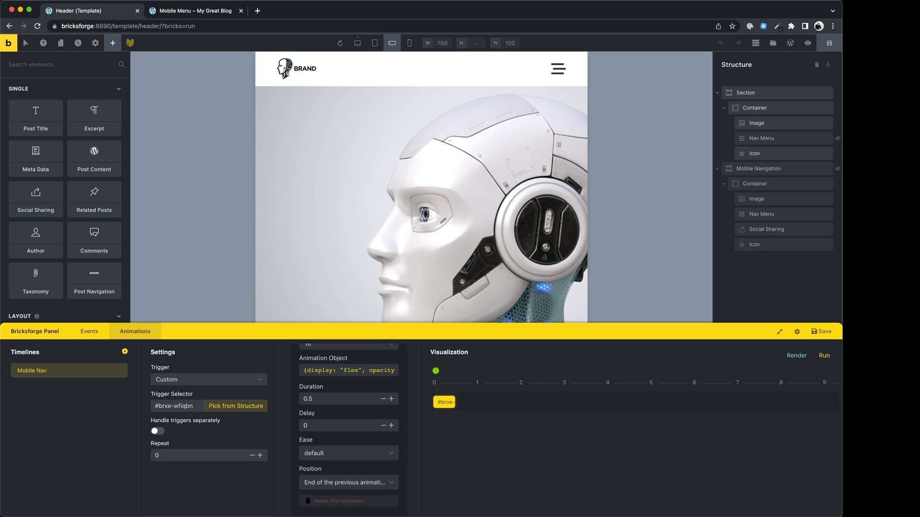
{"action": "mouse_move", "coordinate": [563, 440]}
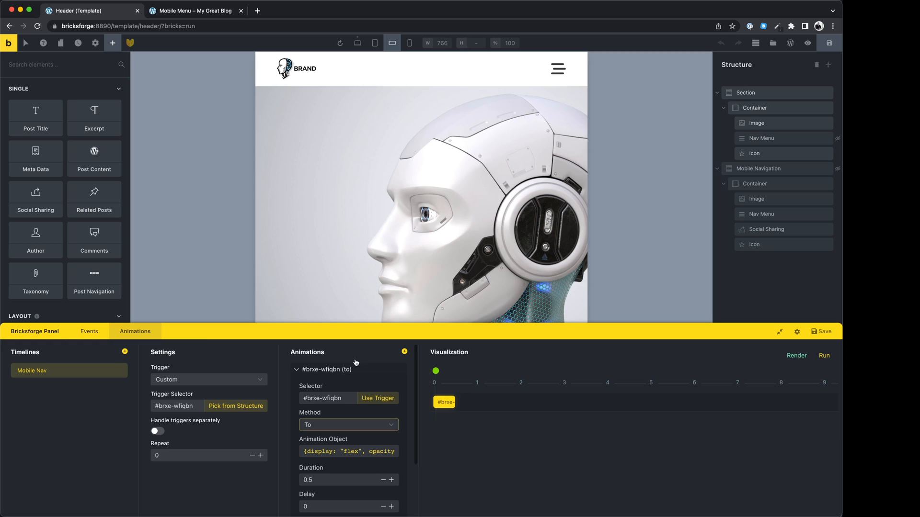
- Create event instance 'Open Mobile Nav' triggered by the header menu icon
{"action": "left_click", "coordinate": [90, 331]}
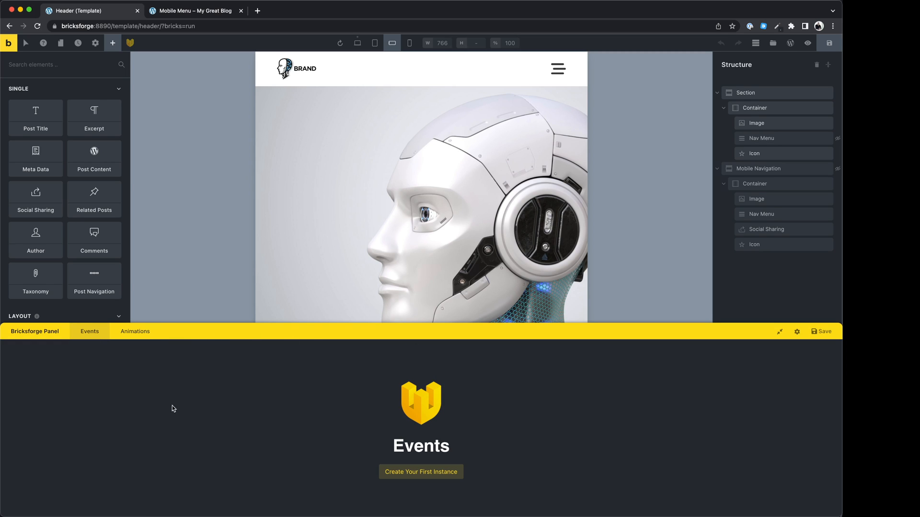
{"action": "left_click", "coordinate": [421, 472]}
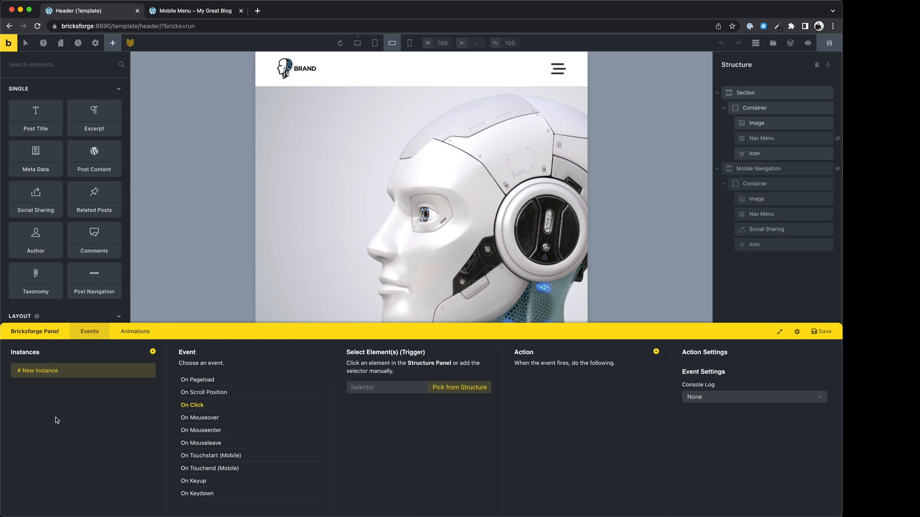
{"action": "type", "text": "o"}
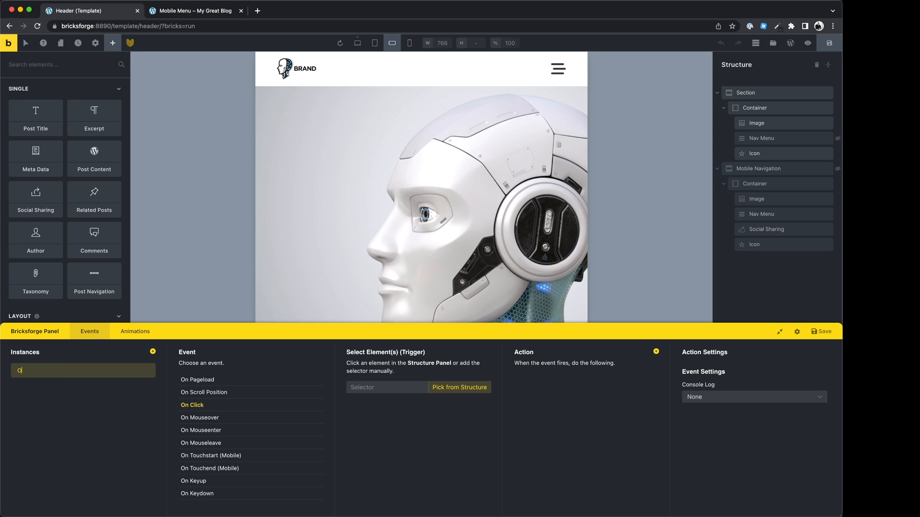
{"action": "type", "text": "Open Mobile Na"}
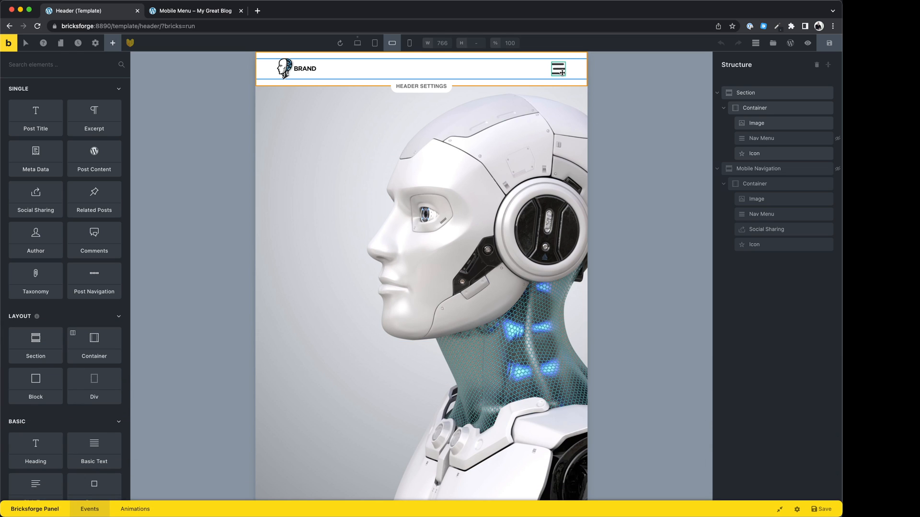
{"action": "left_click", "coordinate": [754, 153]}
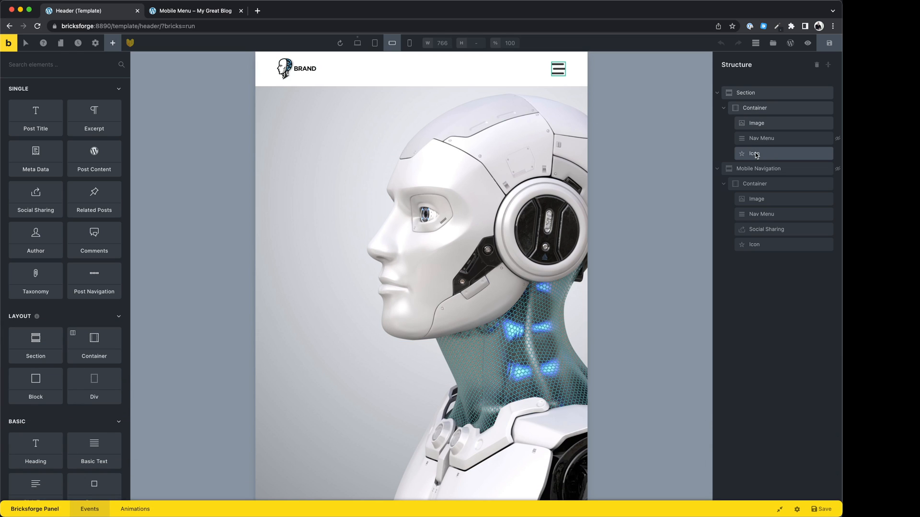
{"action": "left_click", "coordinate": [754, 154]}
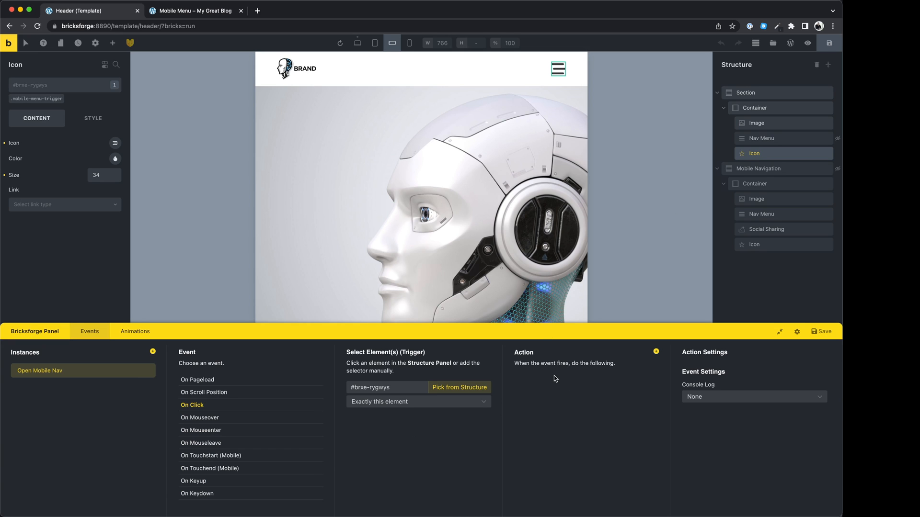
- Add a GSAP Animation action playing the Mobile Nav timeline, save, and test
{"action": "left_click", "coordinate": [656, 351]}
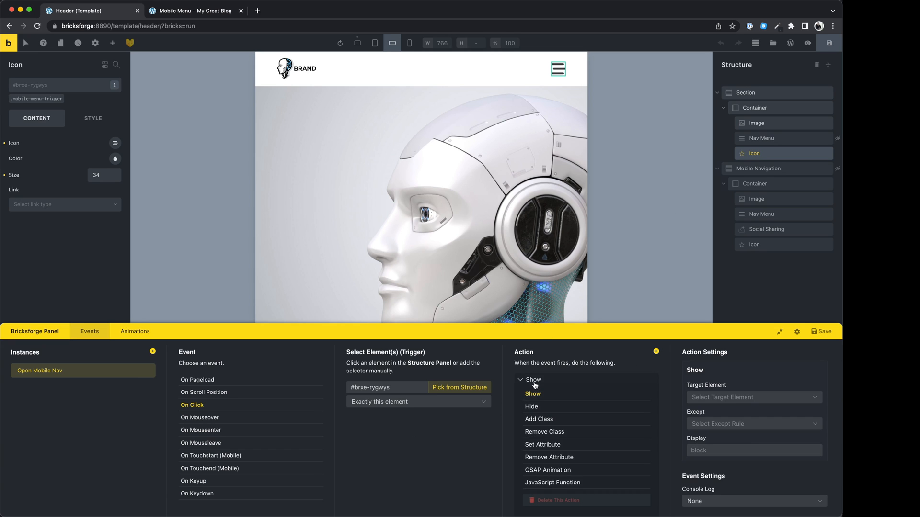
{"action": "left_click", "coordinate": [548, 470]}
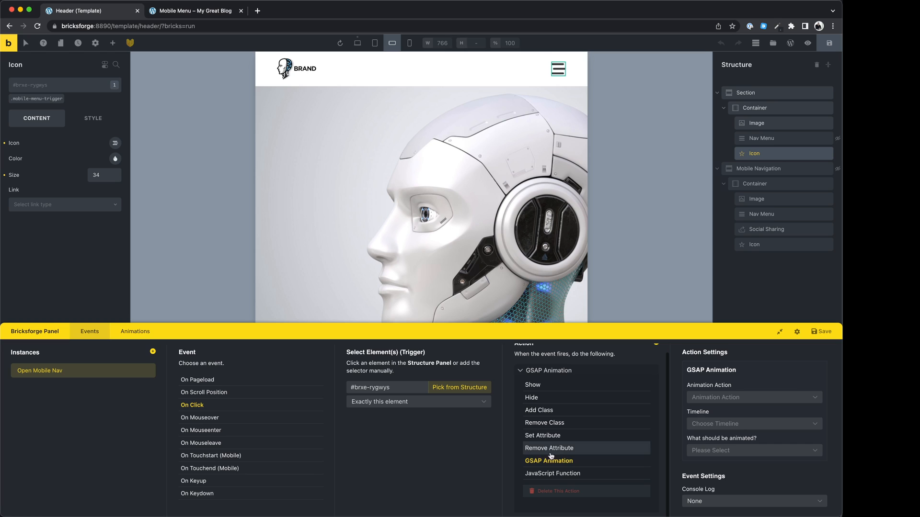
{"action": "left_click", "coordinate": [754, 398]}
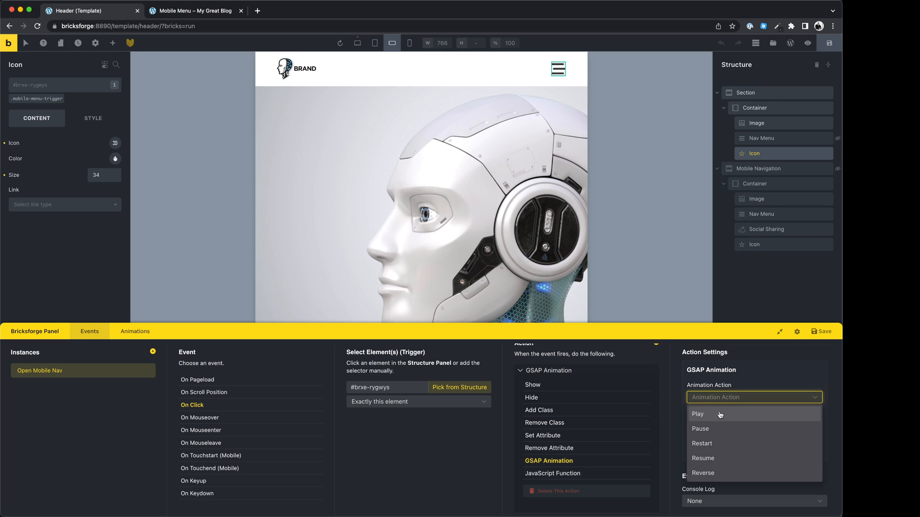
{"action": "left_click", "coordinate": [698, 414]}
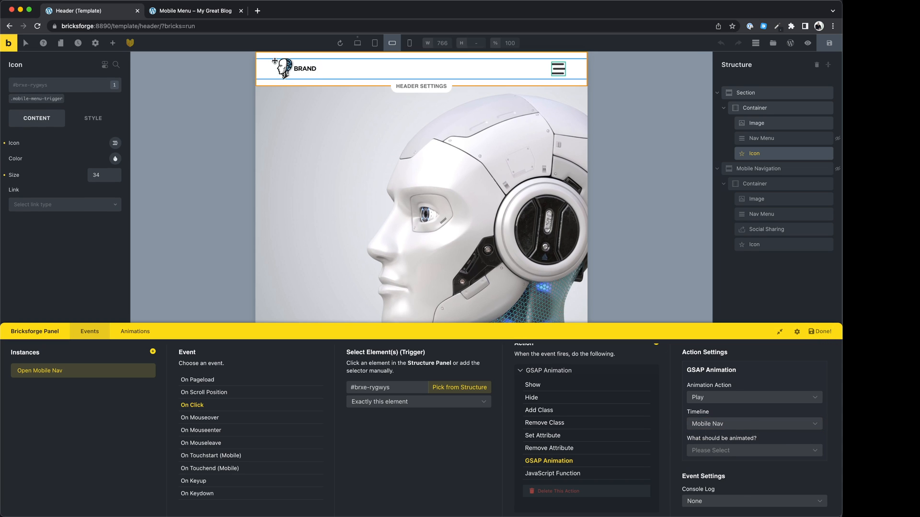
{"action": "left_click", "coordinate": [200, 11]}
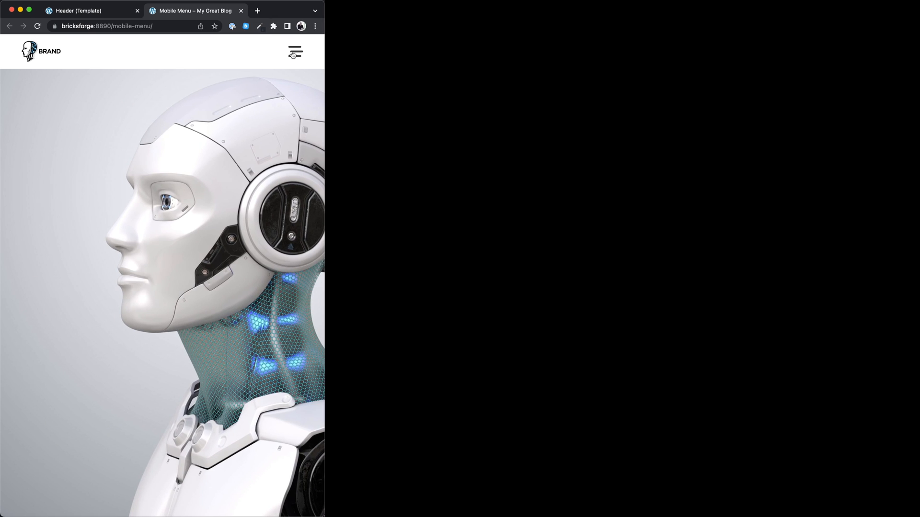
{"action": "left_click", "coordinate": [296, 53]}
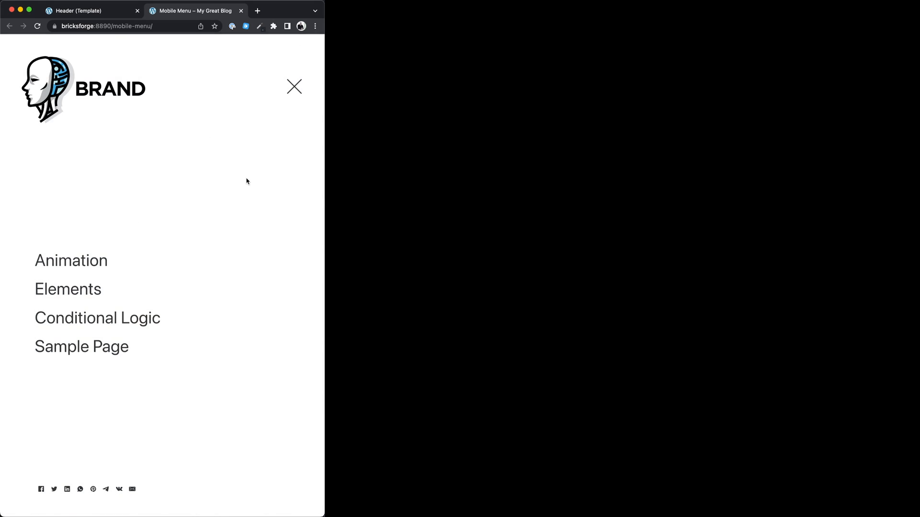
{"action": "left_click", "coordinate": [91, 11]}
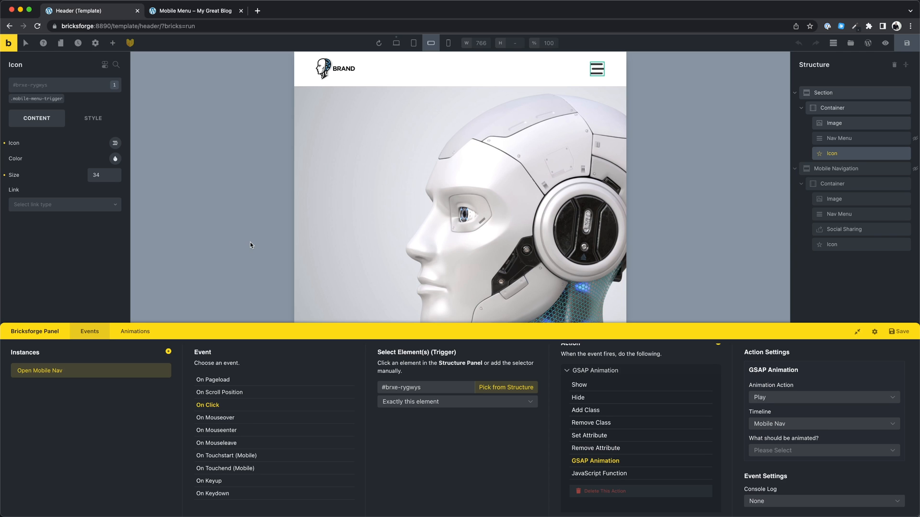
{"action": "mouse_move", "coordinate": [581, 145]}
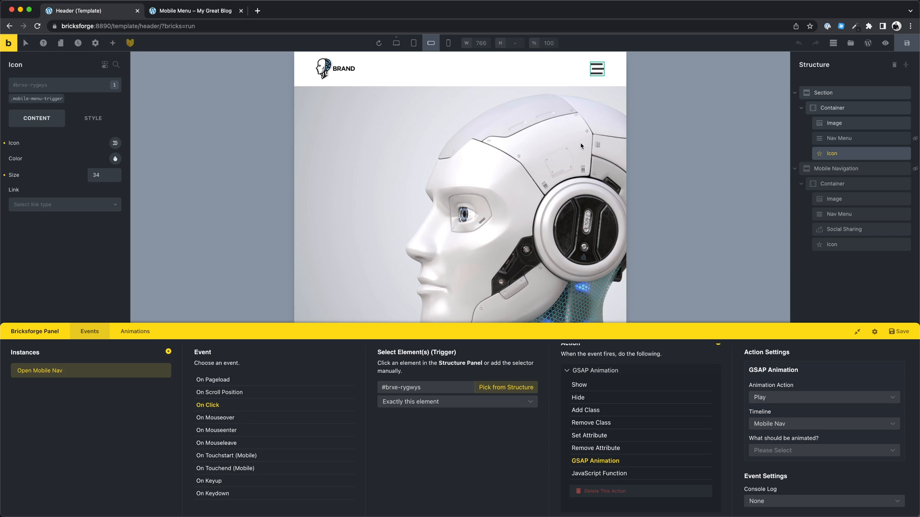
- Check the Mobile Nav timeline, then add event instance 'Close Mobile Nav'
{"action": "left_click", "coordinate": [135, 331]}
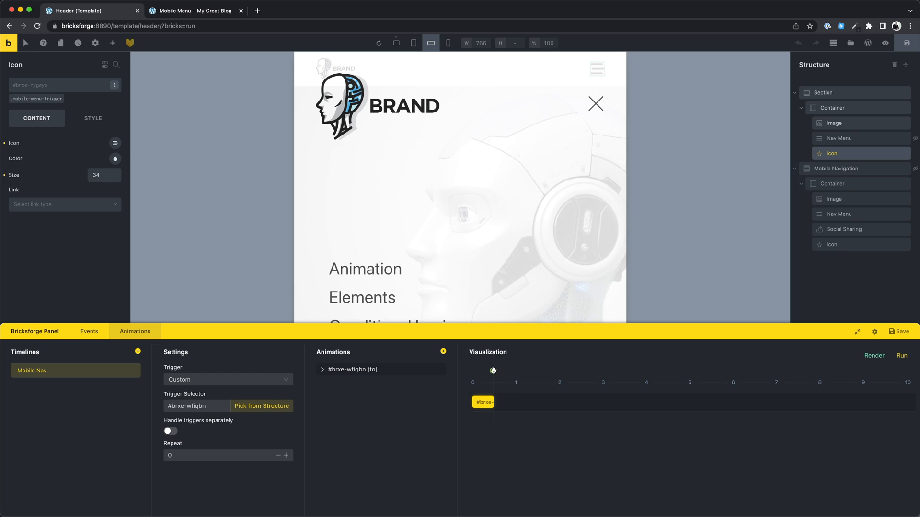
{"action": "left_click", "coordinate": [904, 355]}
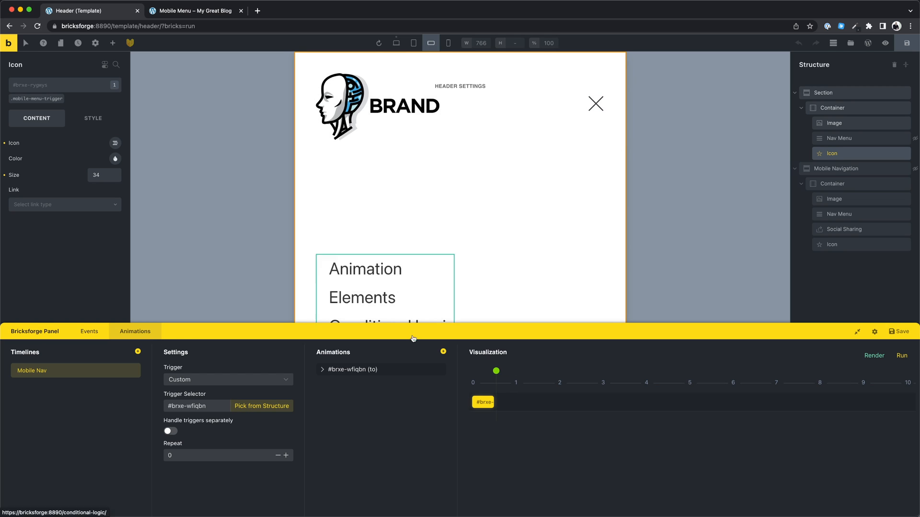
{"action": "left_click", "coordinate": [89, 332]}
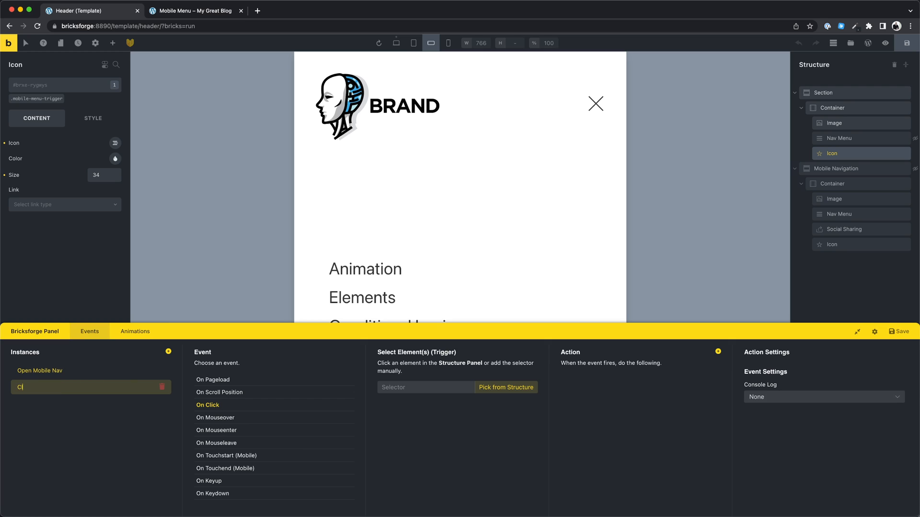
{"action": "type", "text": "Close Mobile NMa"}
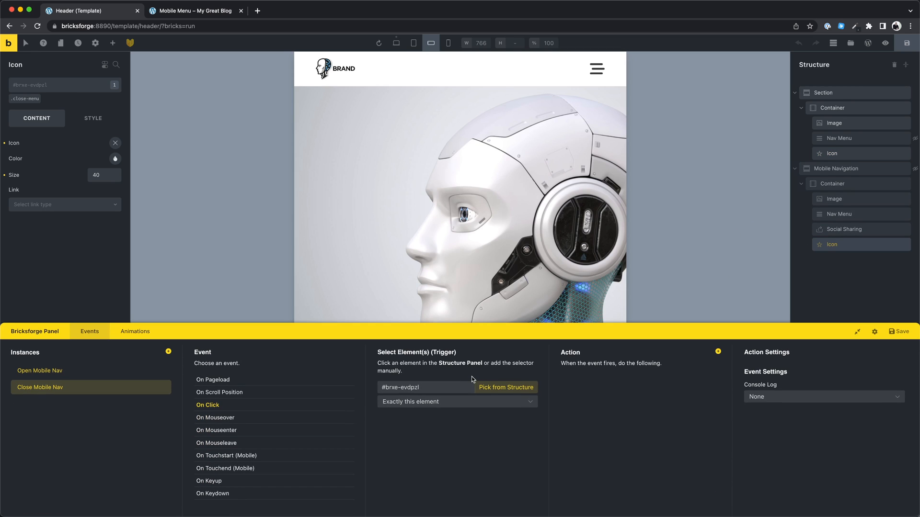
{"action": "mouse_move", "coordinate": [718, 352]}
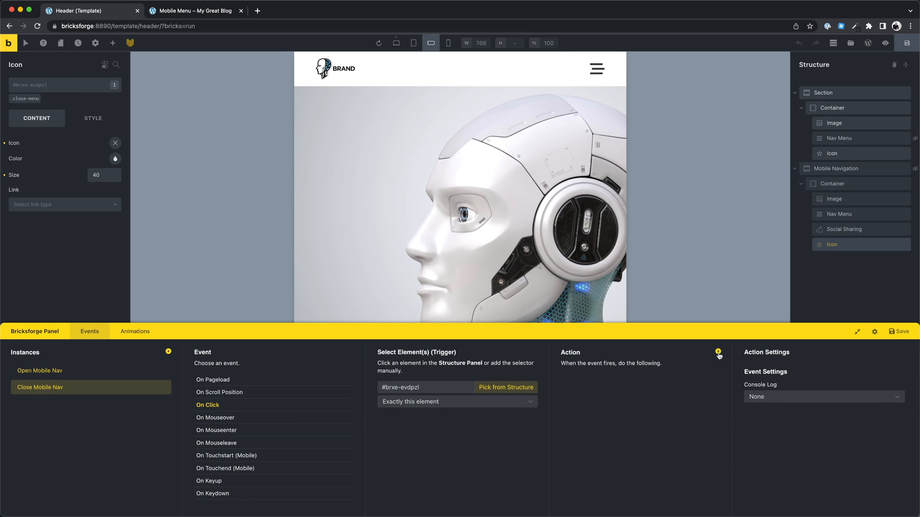
- Add a GSAP Animation action that reverses the Mobile Nav timeline
{"action": "left_click", "coordinate": [718, 351]}
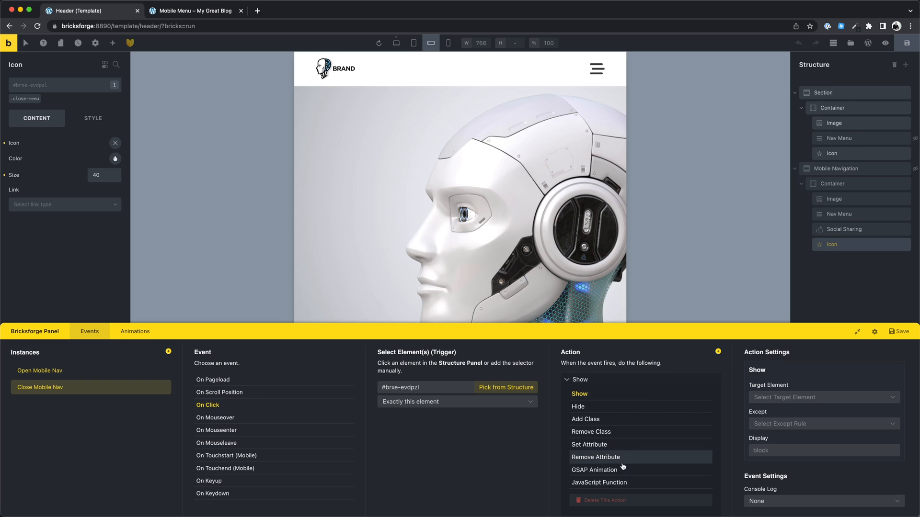
{"action": "left_click", "coordinate": [594, 470]}
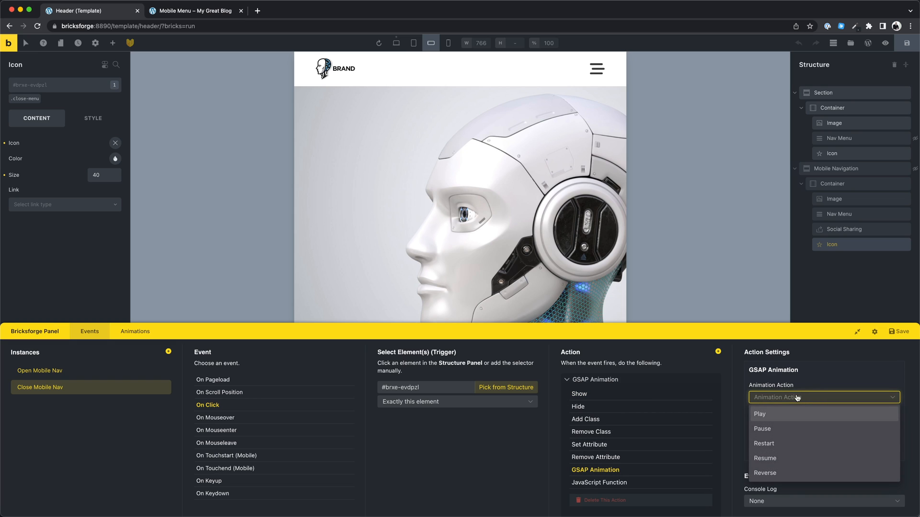
{"action": "left_click", "coordinate": [765, 472]}
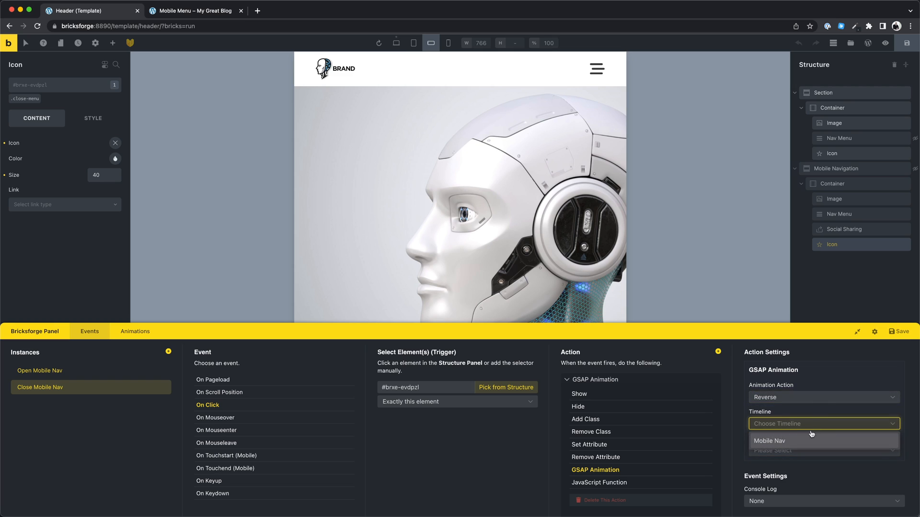
{"action": "left_click", "coordinate": [769, 441]}
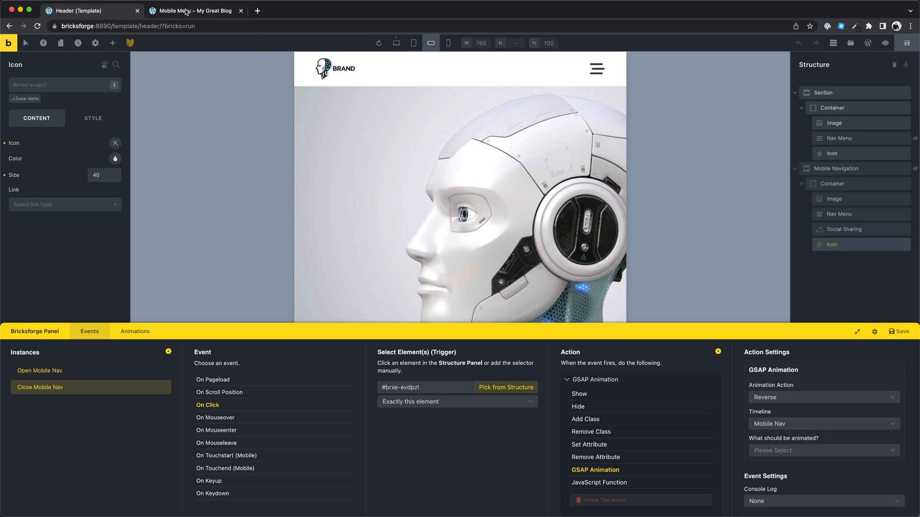
- Reload the live Mobile Menu page, open and close the overlay, and return
{"action": "left_click", "coordinate": [190, 11]}
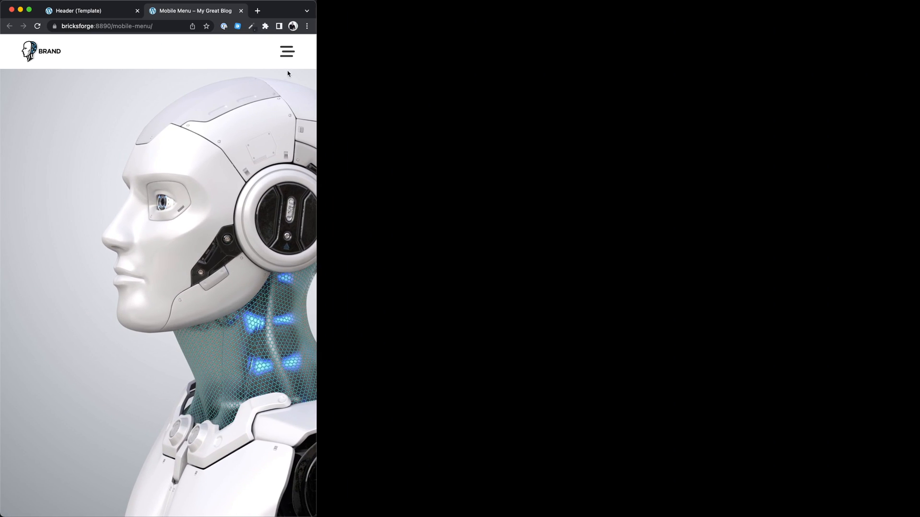
{"action": "left_click", "coordinate": [286, 52]}
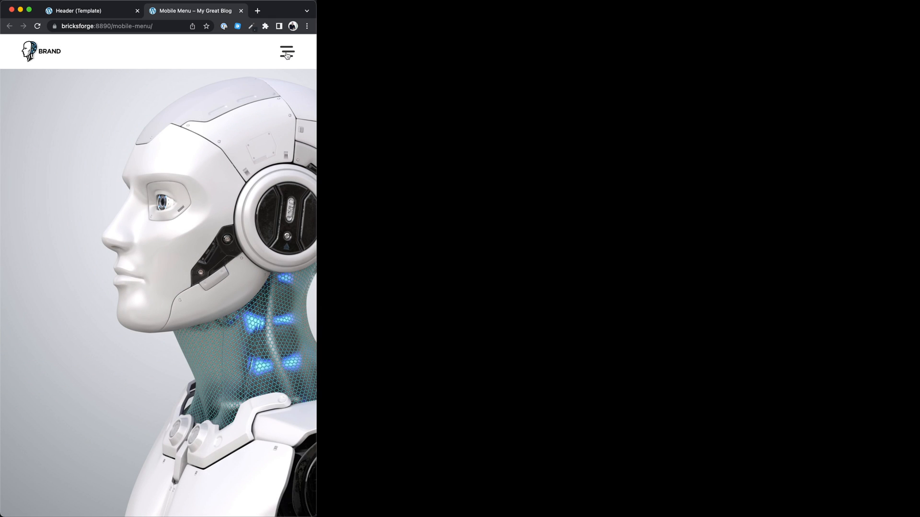
{"action": "left_click", "coordinate": [286, 53]}
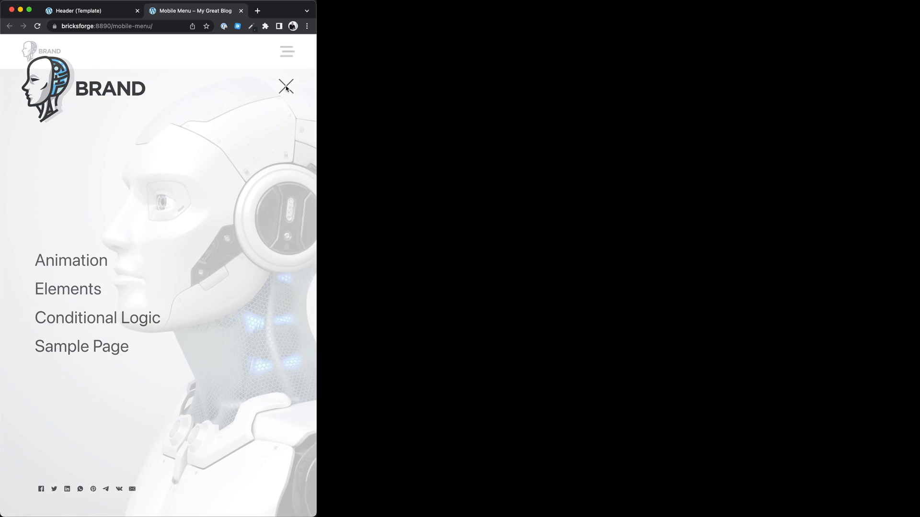
{"action": "left_click", "coordinate": [91, 10]}
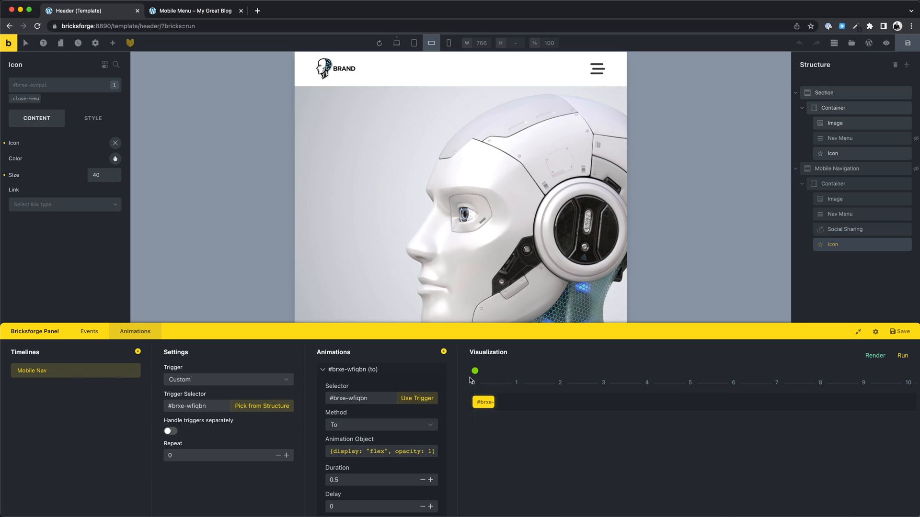
- Preview the animation, then give the Mobile Navigation section a Translate X of 100vw
{"action": "left_click", "coordinate": [905, 355]}
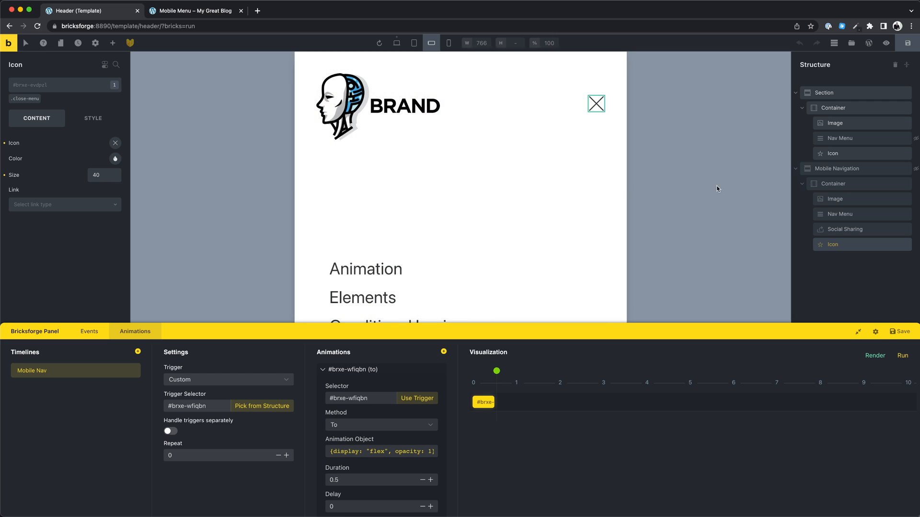
{"action": "mouse_move", "coordinate": [854, 319]}
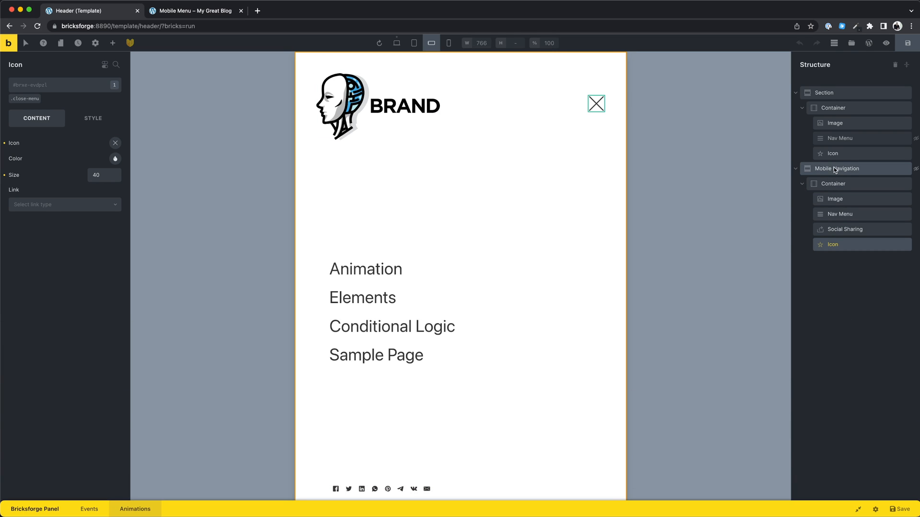
{"action": "left_click", "coordinate": [836, 169]}
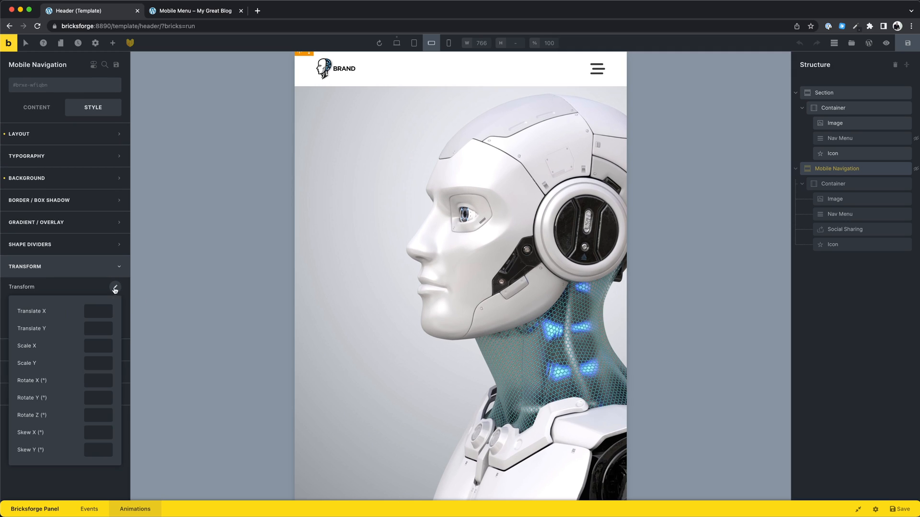
{"action": "left_click", "coordinate": [98, 310]}
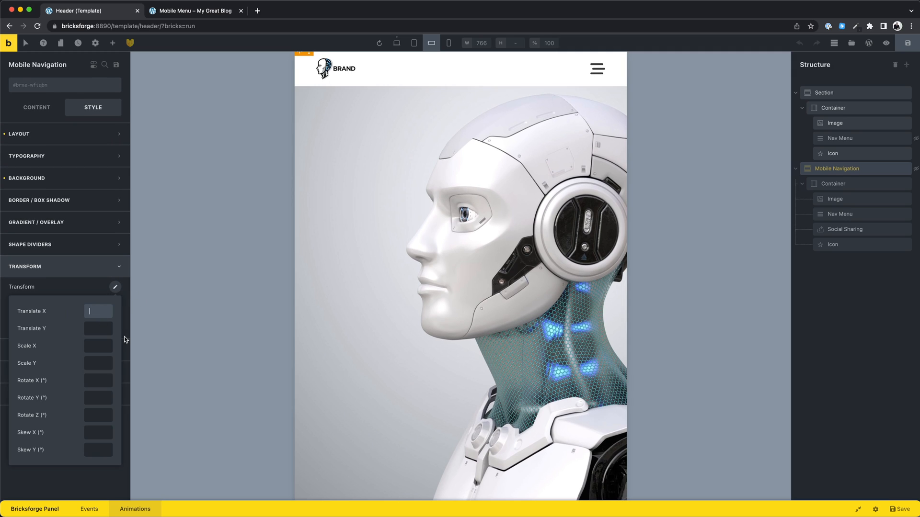
{"action": "type", "text": "100vw"}
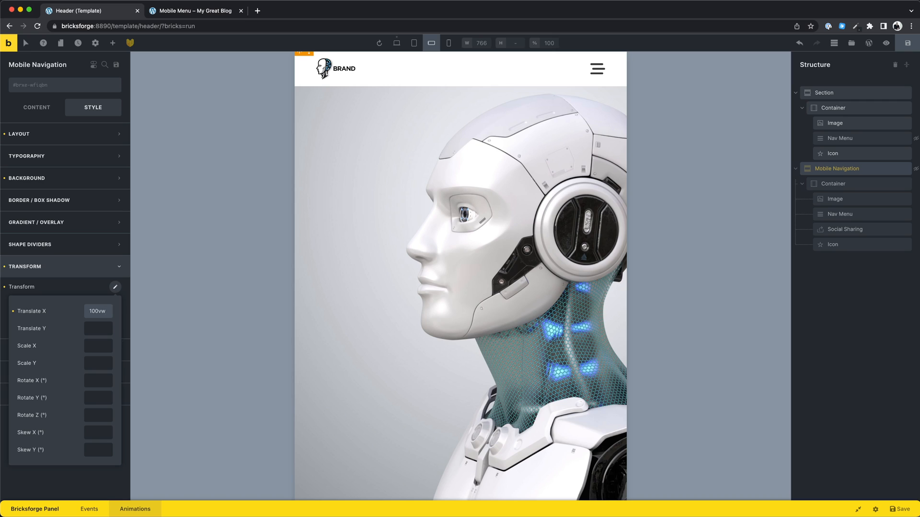
{"action": "left_click", "coordinate": [115, 287]}
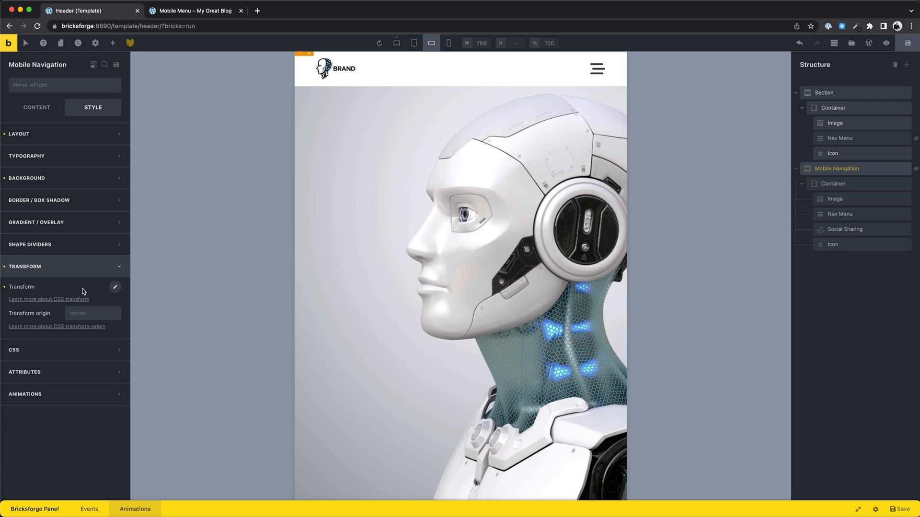
{"action": "mouse_move", "coordinate": [87, 288]}
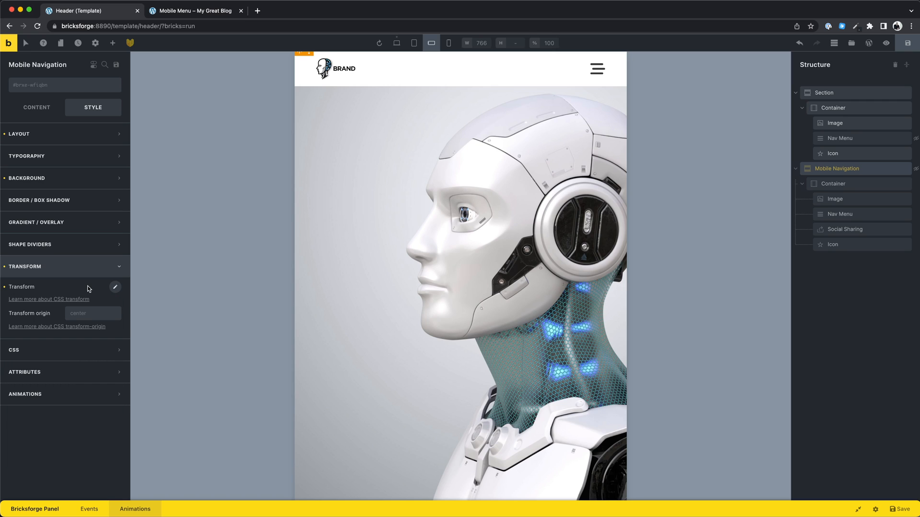
- Reopen the Animations panel, edit the slide-in animation's target values, and preview it
{"action": "left_click", "coordinate": [135, 509]}
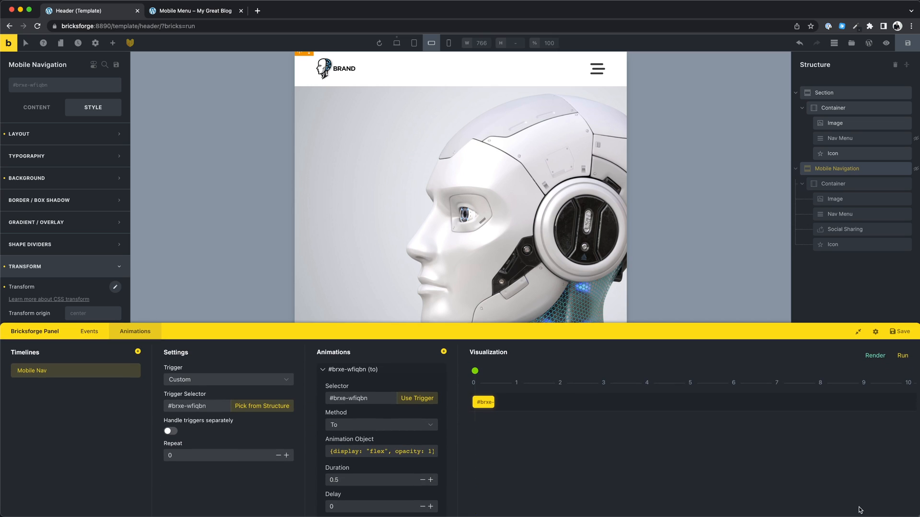
{"action": "scroll", "scroll_direction": "down", "scroll_amount": 3}
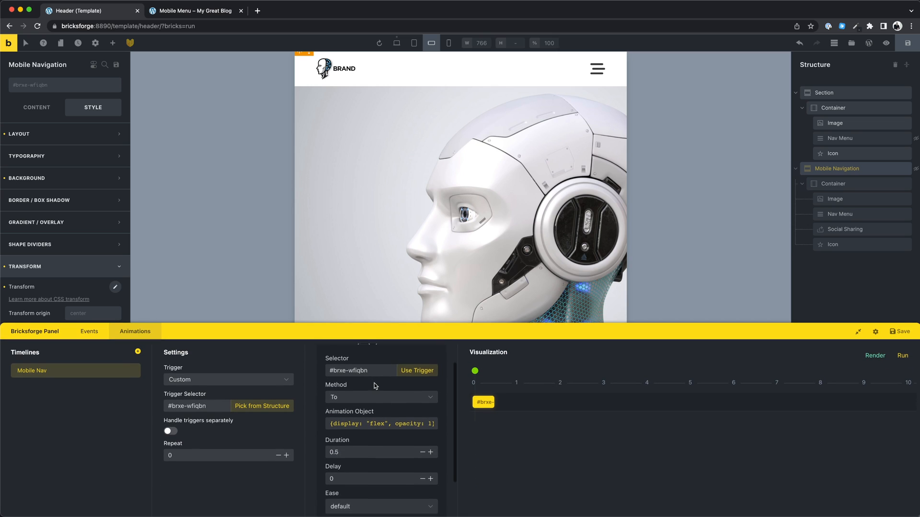
{"action": "left_click", "coordinate": [382, 423]}
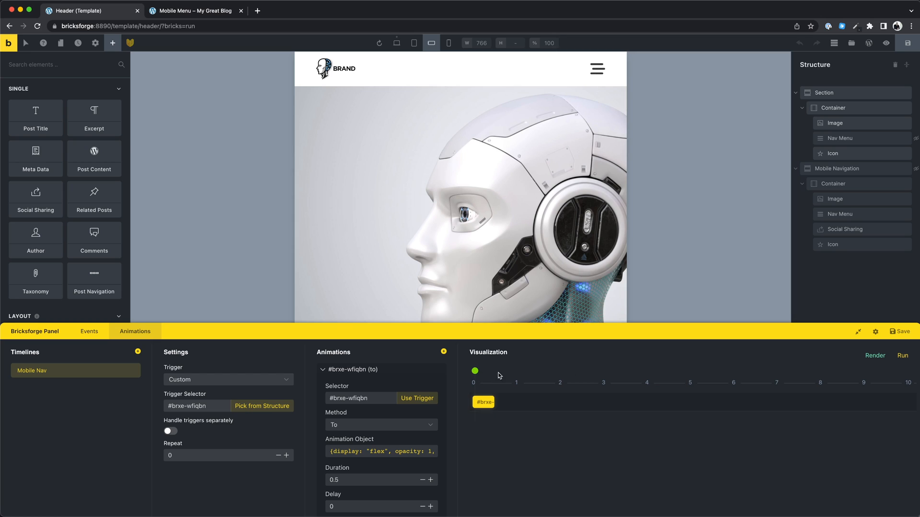
{"action": "left_click", "coordinate": [902, 356]}
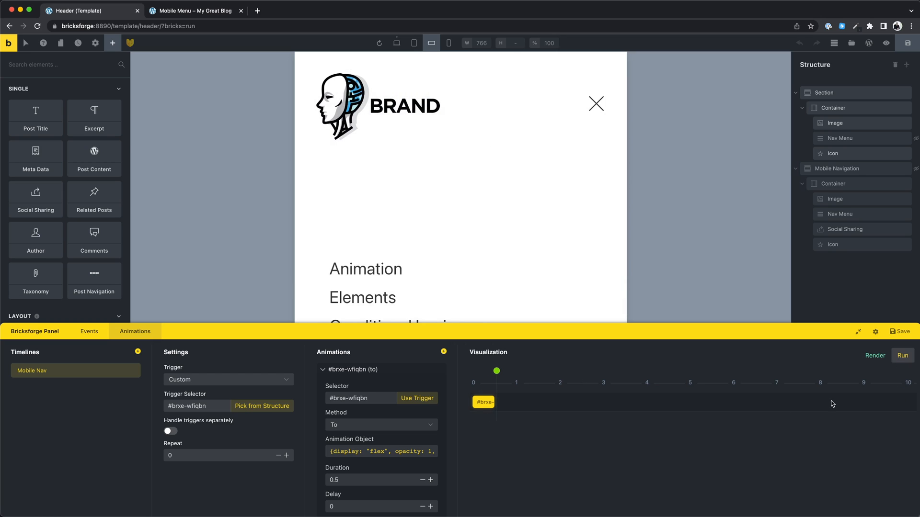
- Try back easing on the slide-in, previewing the timeline, then switch easing to power1.in
{"action": "left_click", "coordinate": [380, 452]}
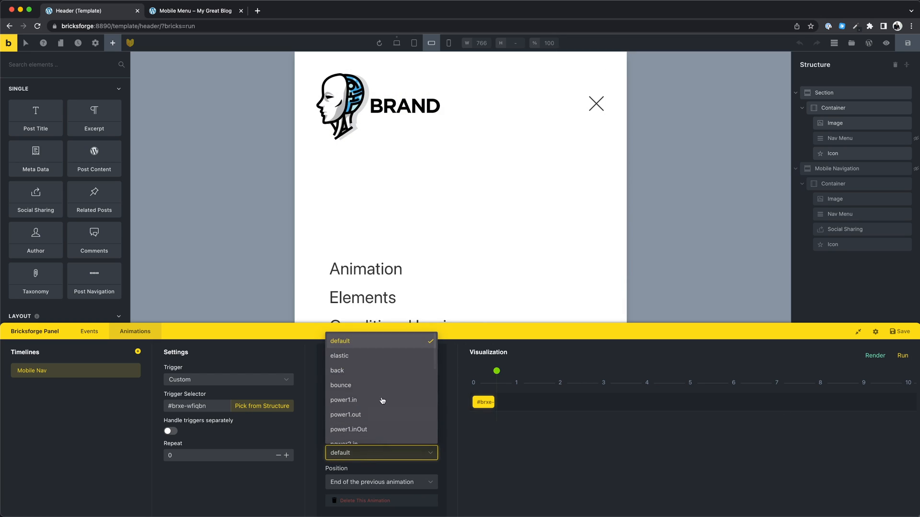
{"action": "left_click", "coordinate": [336, 370]}
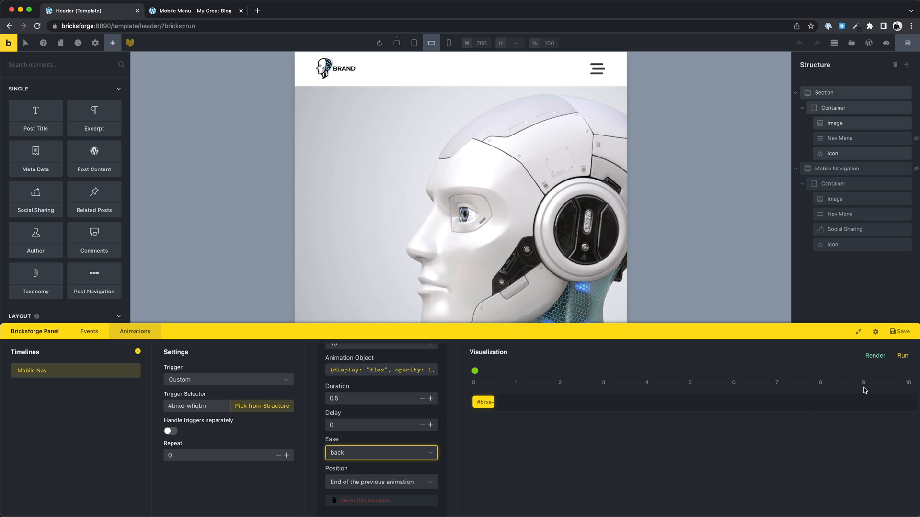
{"action": "left_click", "coordinate": [902, 356]}
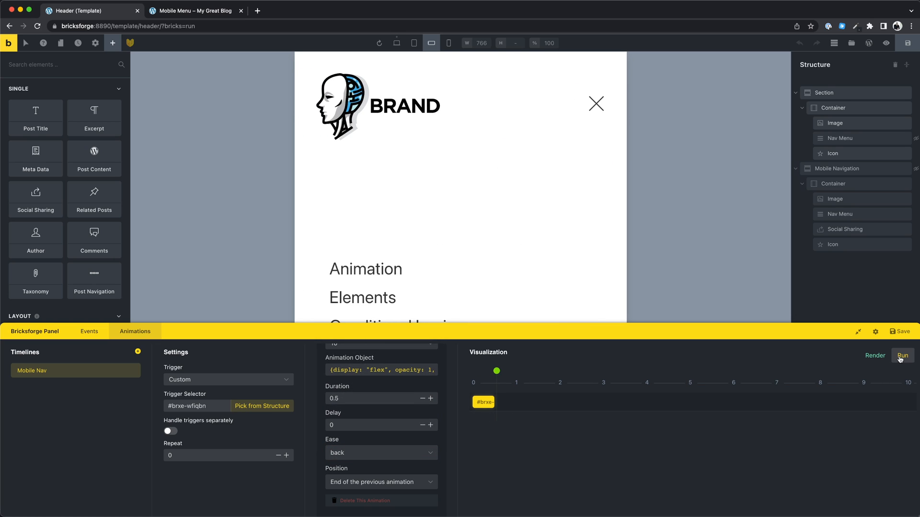
{"action": "left_click", "coordinate": [904, 355]}
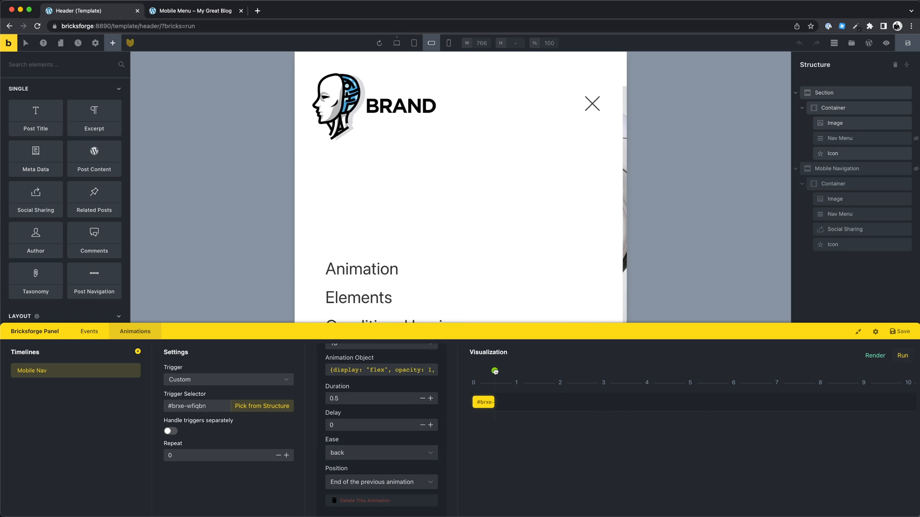
{"action": "left_click", "coordinate": [905, 356]}
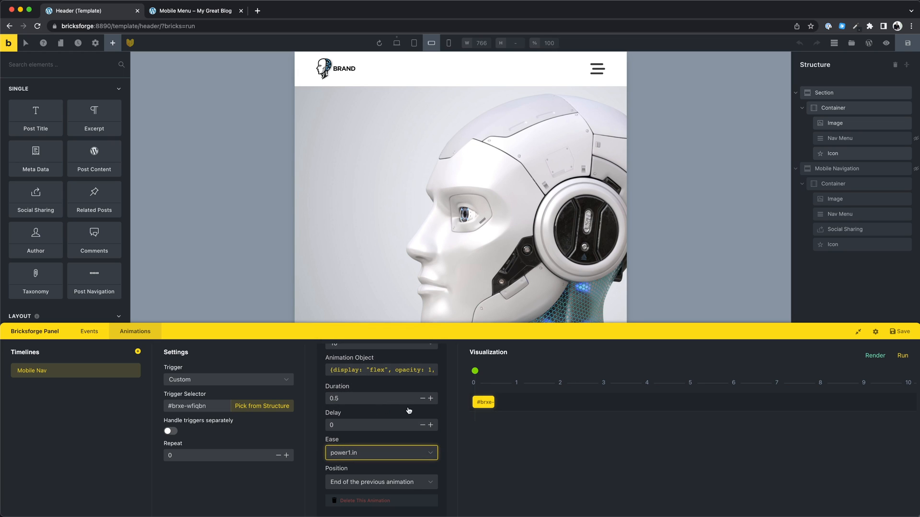
- Run the timeline, then open and close the navigation on the live Mobile Menu page
{"action": "left_click", "coordinate": [902, 355]}
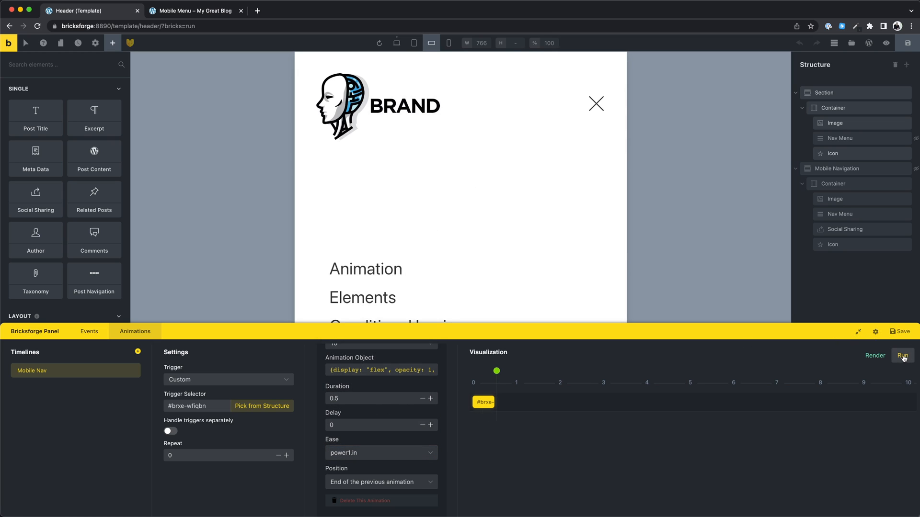
{"action": "left_click", "coordinate": [195, 11]}
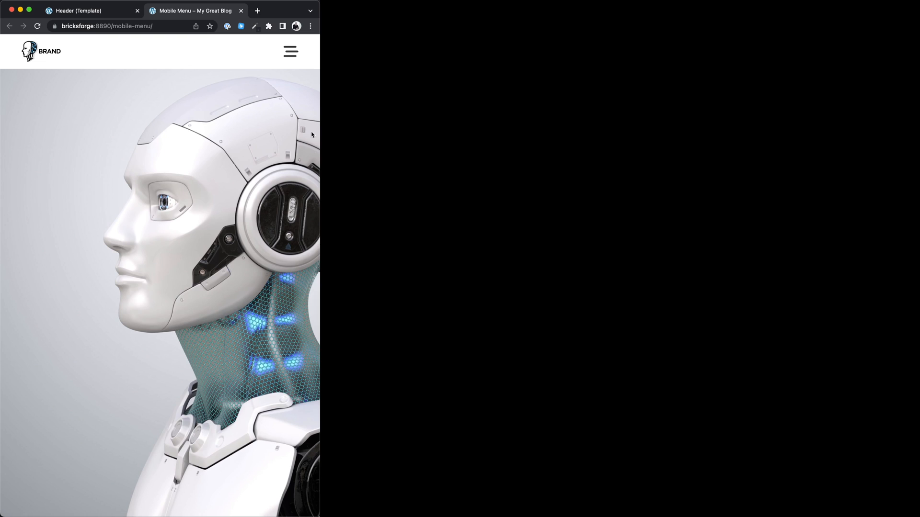
{"action": "left_click", "coordinate": [289, 51]}
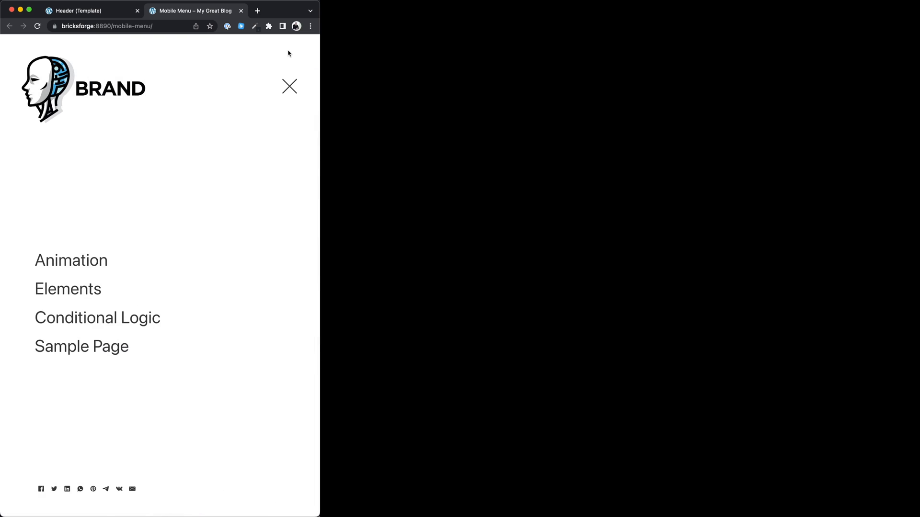
{"action": "left_click", "coordinate": [289, 87]}
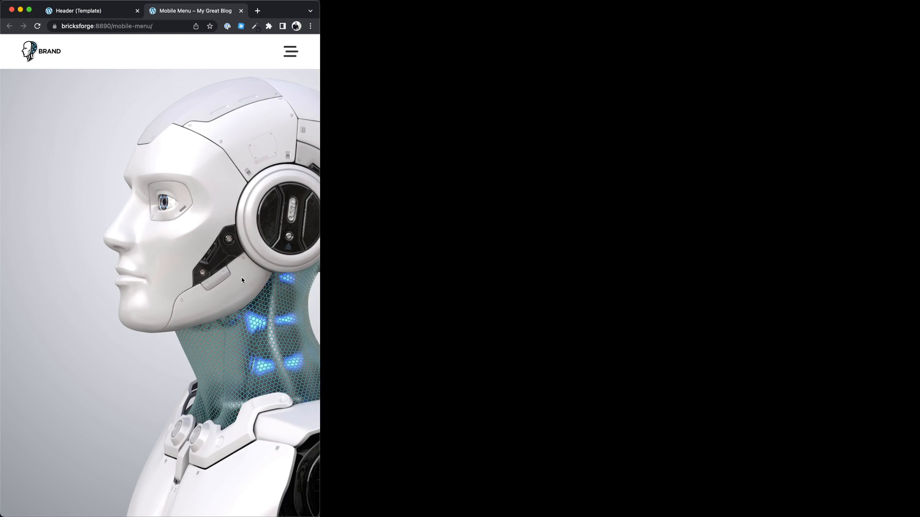
{"action": "left_click", "coordinate": [86, 11]}
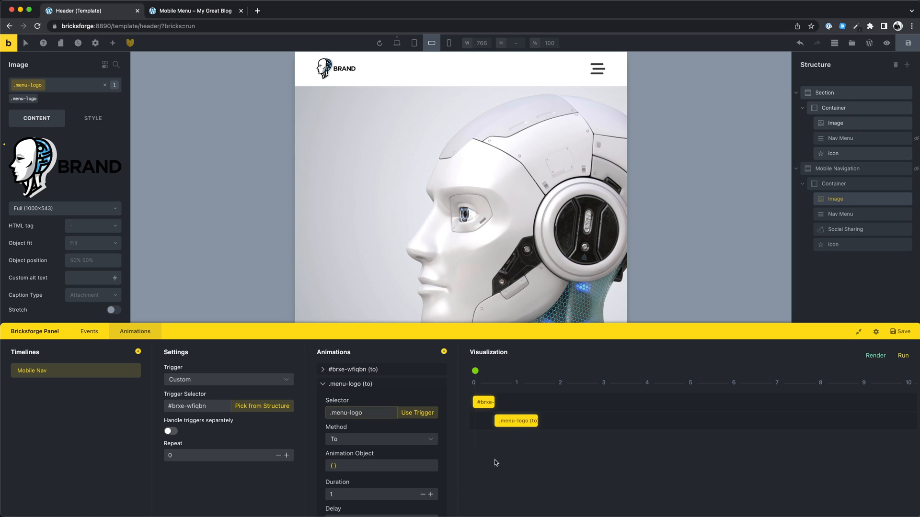
- Set the logo animation to {y: 35}, preview, select Nav Menu, and add a third animation
{"action": "left_click", "coordinate": [381, 465]}
{"action": "type", "text": "y: "}
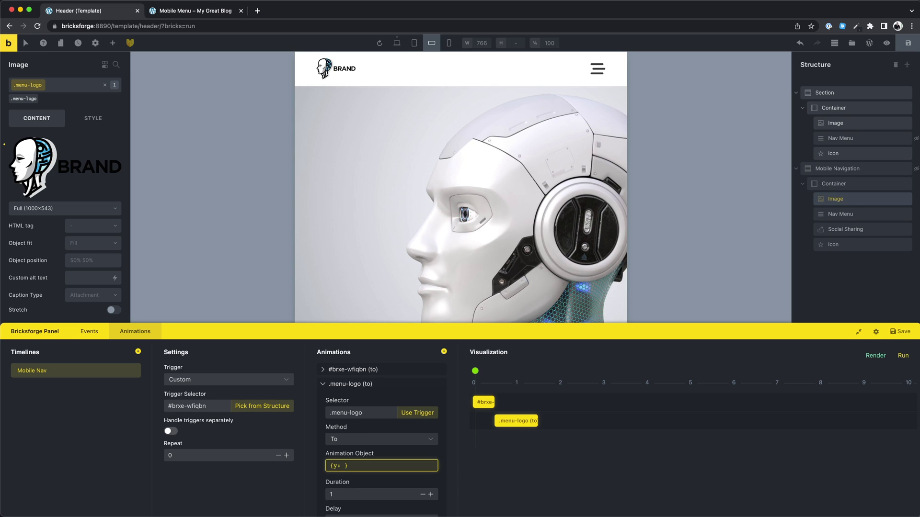
{"action": "type", "text": "35"}
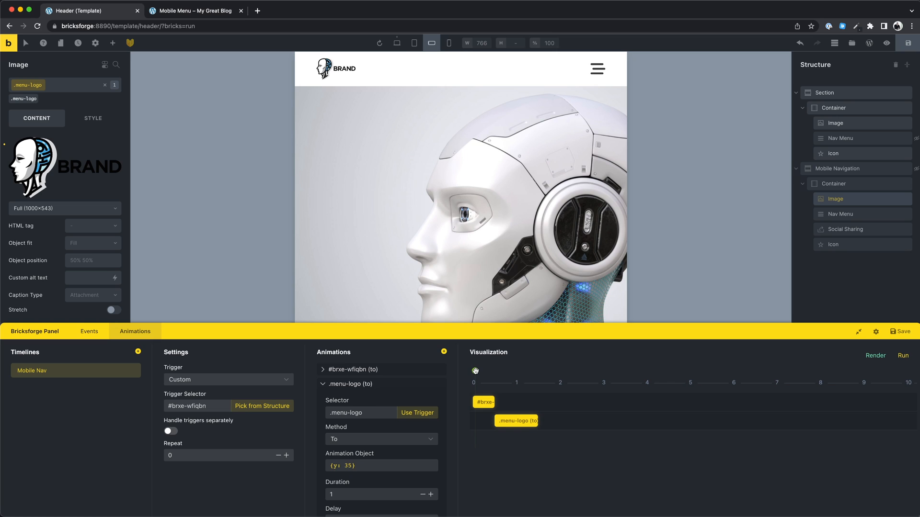
{"action": "left_click", "coordinate": [906, 355]}
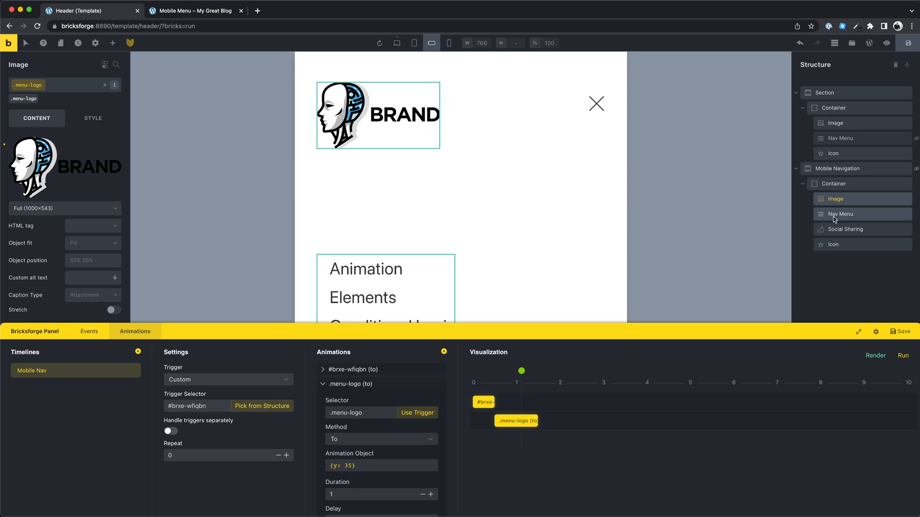
{"action": "left_click", "coordinate": [840, 214]}
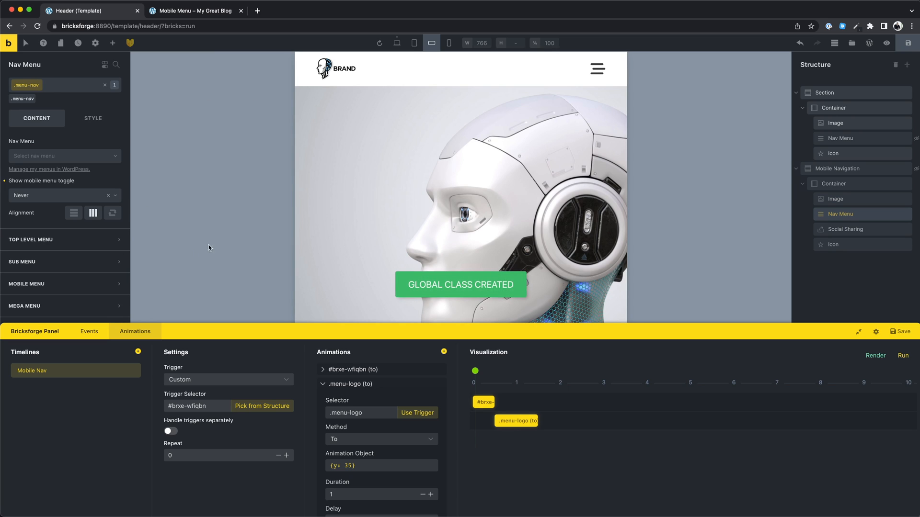
{"action": "left_click", "coordinate": [900, 331]}
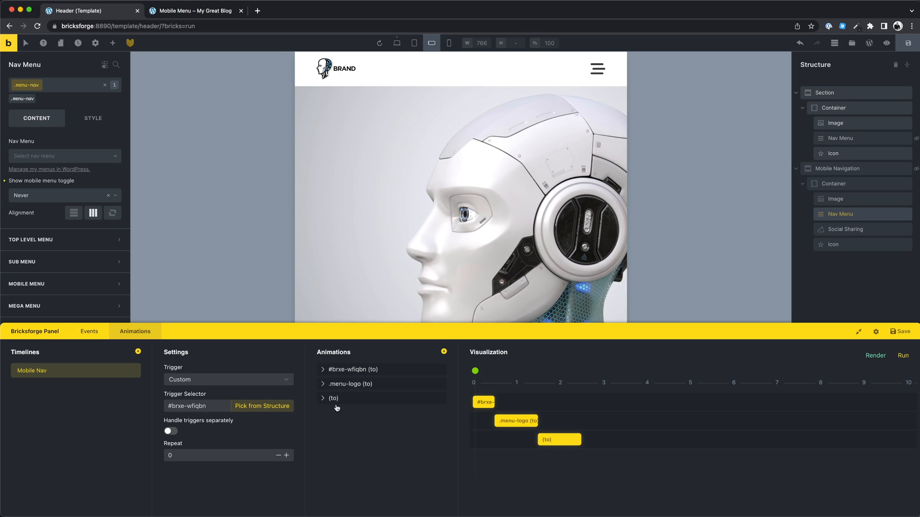
- Target .menu-nav with {y: -25}, starting together with the previous logo animation
{"action": "left_click", "coordinate": [333, 398]}
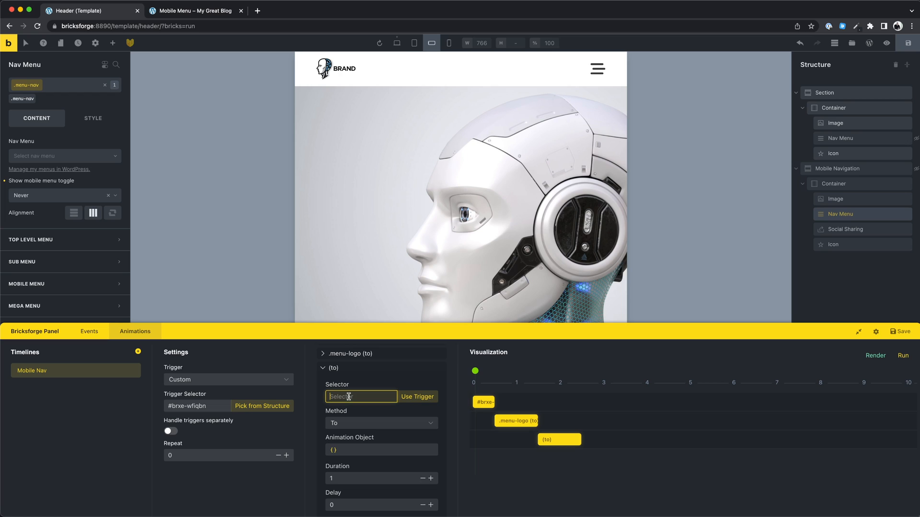
{"action": "type", "text": ".menu-nav"}
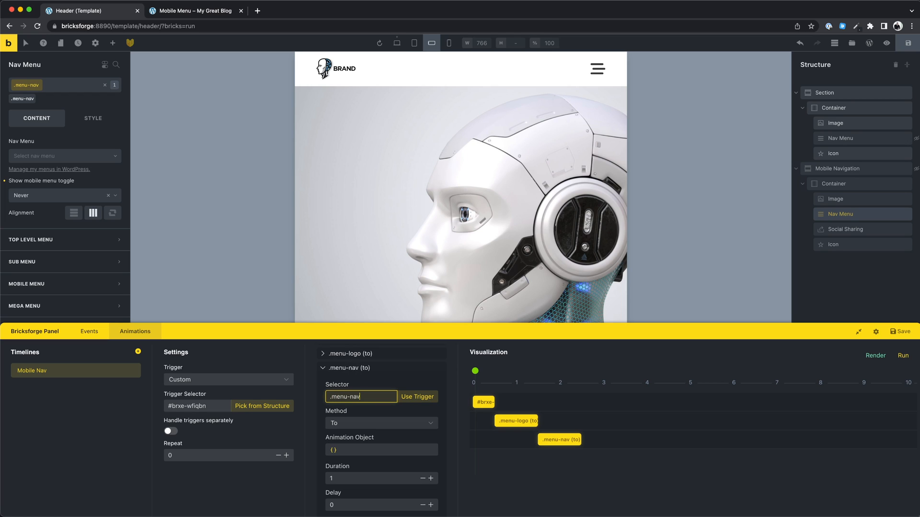
{"action": "left_click", "coordinate": [381, 452]}
{"action": "type", "text": "y: -"}
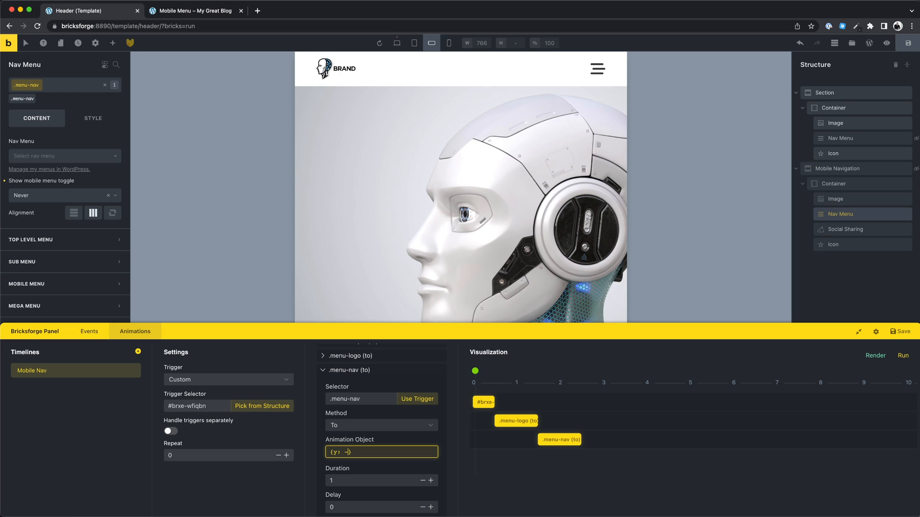
{"action": "type", "text": "25"}
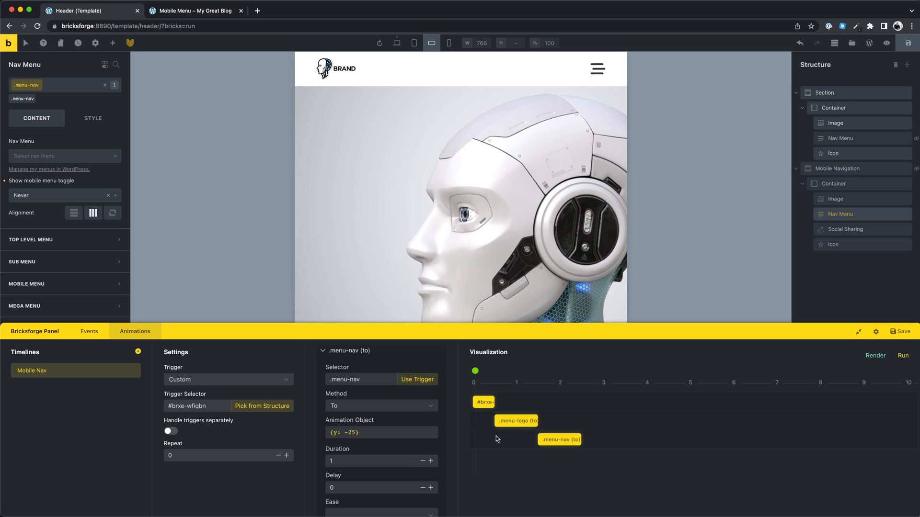
{"action": "left_click", "coordinate": [382, 464]}
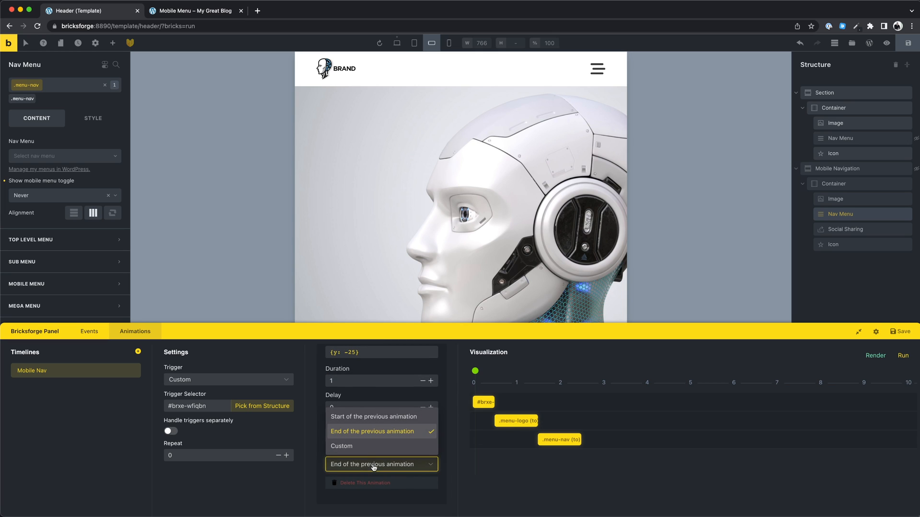
{"action": "left_click", "coordinate": [374, 417]}
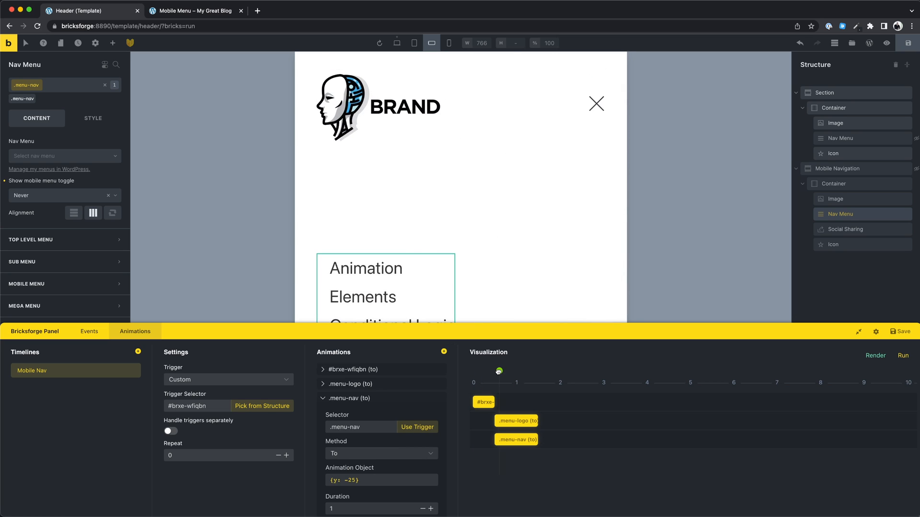
- Replay the full timeline preview several times, then view the live Mobile Menu page
{"action": "left_click", "coordinate": [906, 355]}
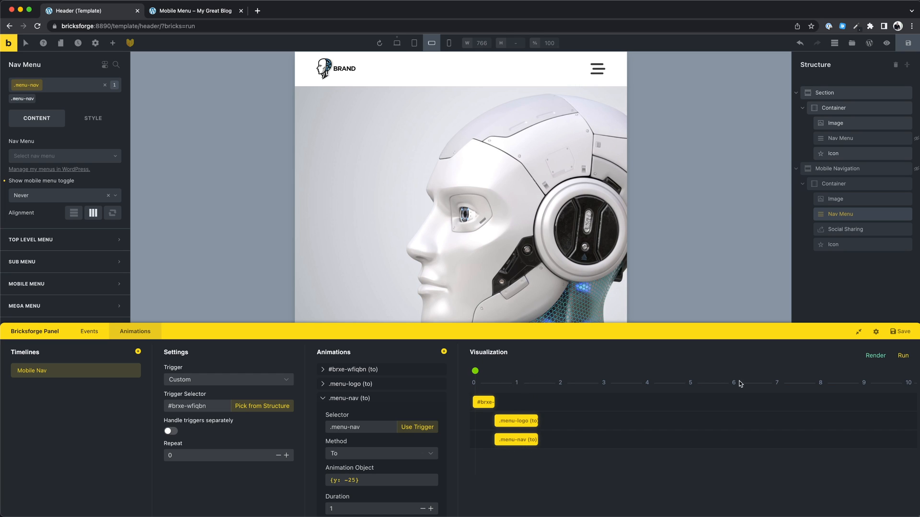
{"action": "left_click", "coordinate": [905, 355]}
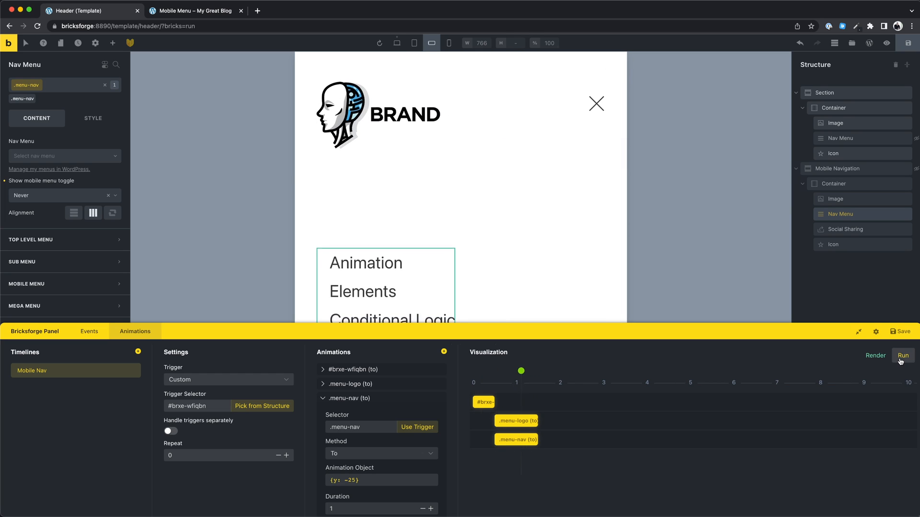
{"action": "left_click", "coordinate": [903, 355]}
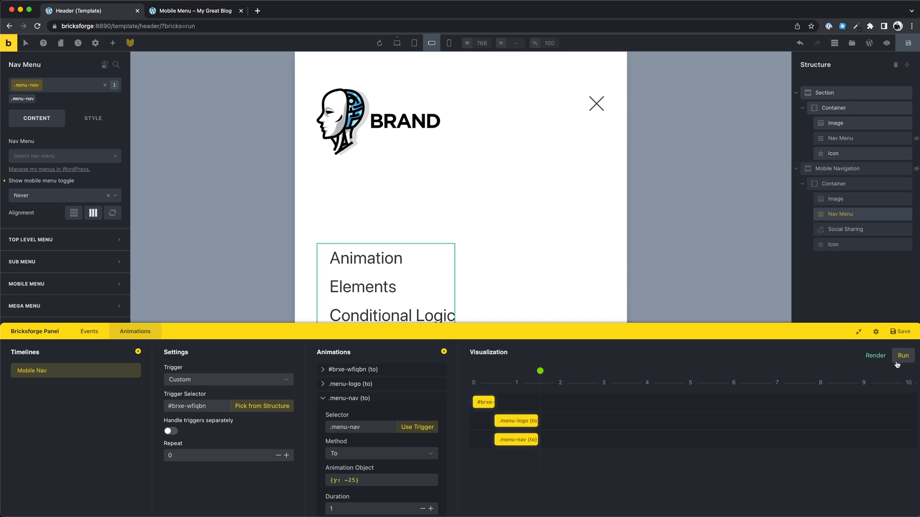
{"action": "left_click", "coordinate": [198, 11]}
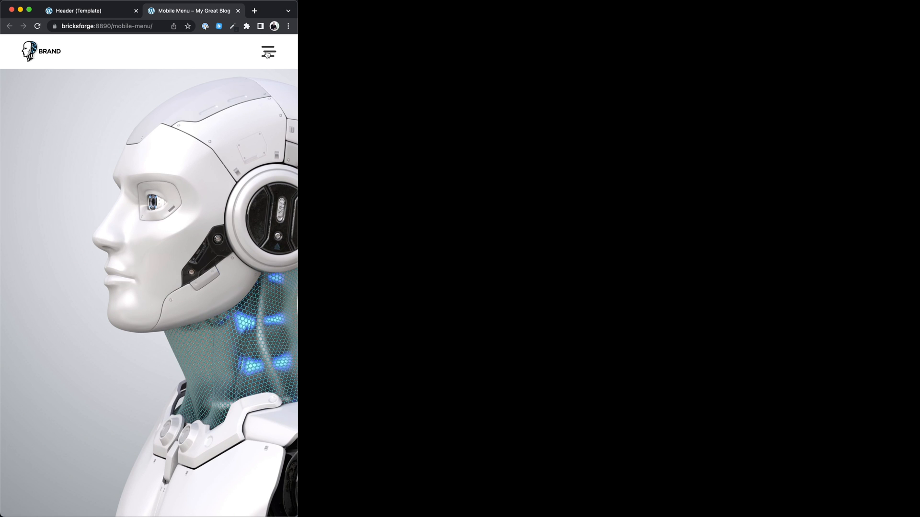
{"action": "left_click", "coordinate": [267, 53]}
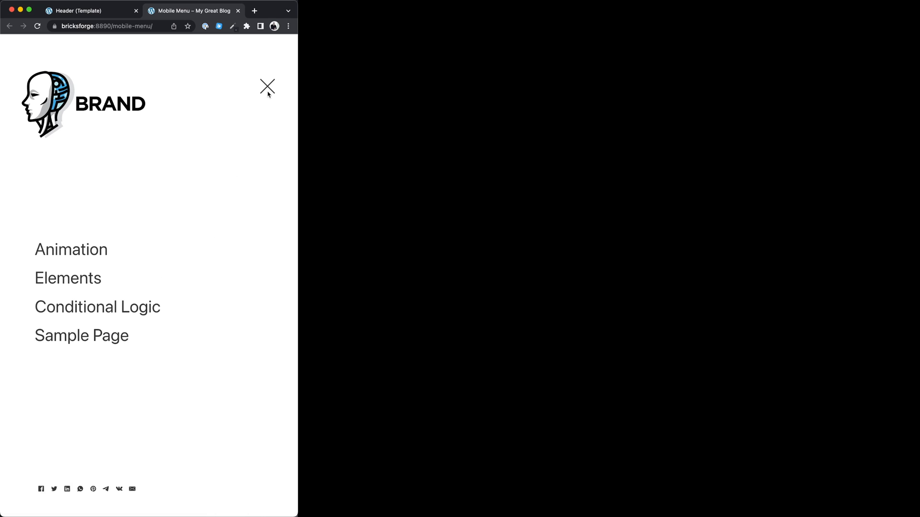
{"action": "left_click", "coordinate": [267, 87]}
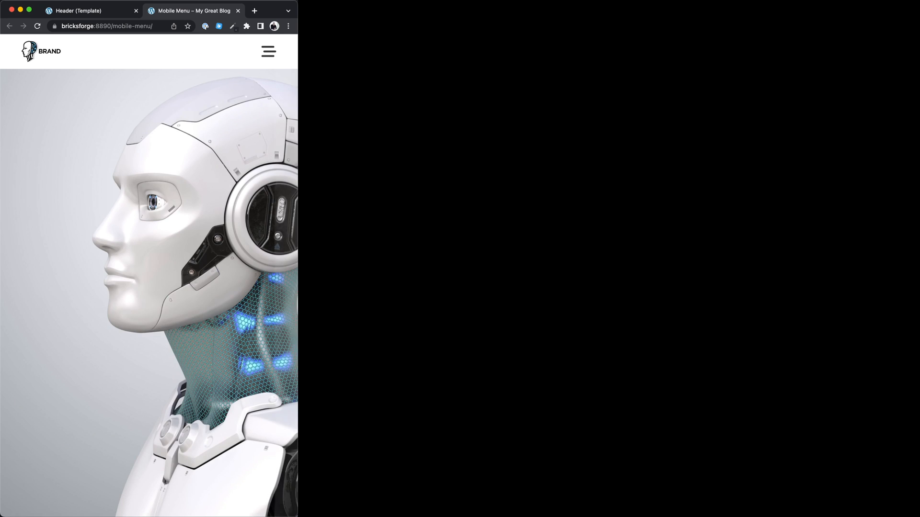
{"action": "left_click", "coordinate": [266, 51]}
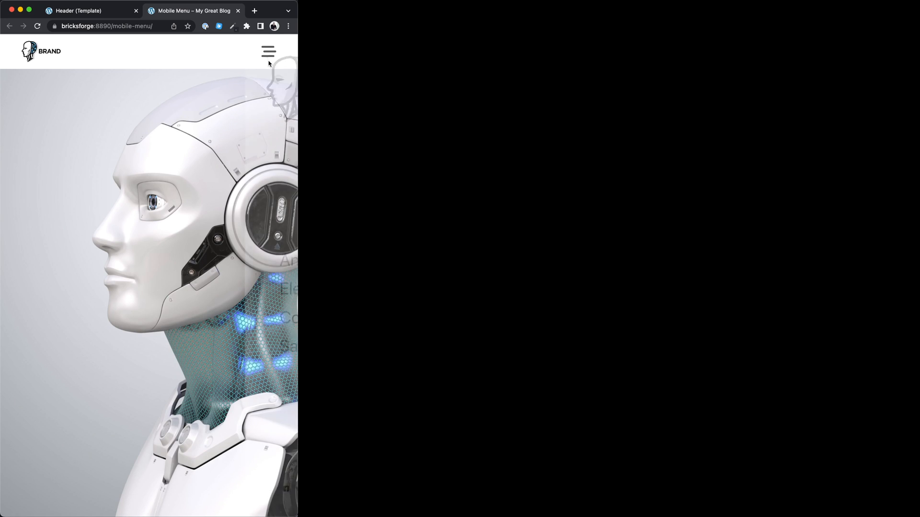
{"action": "left_click", "coordinate": [267, 49]}
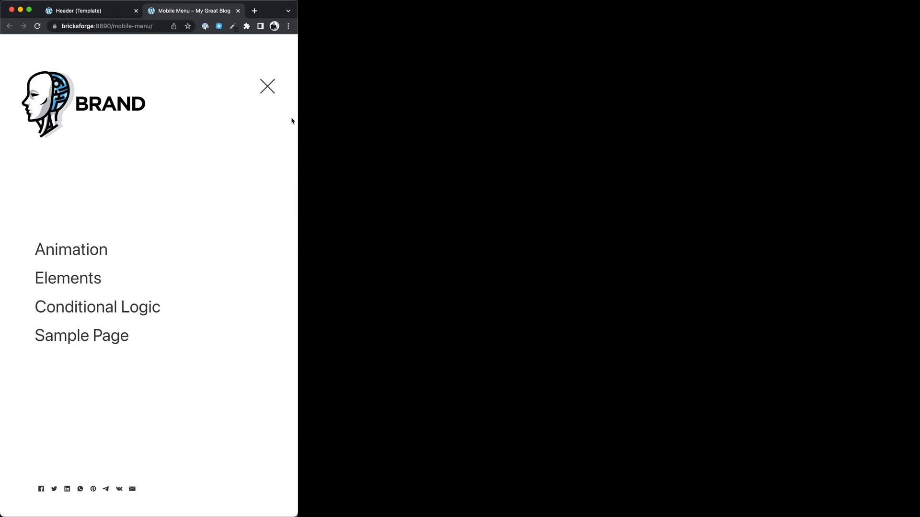
{"action": "left_click", "coordinate": [266, 87]}
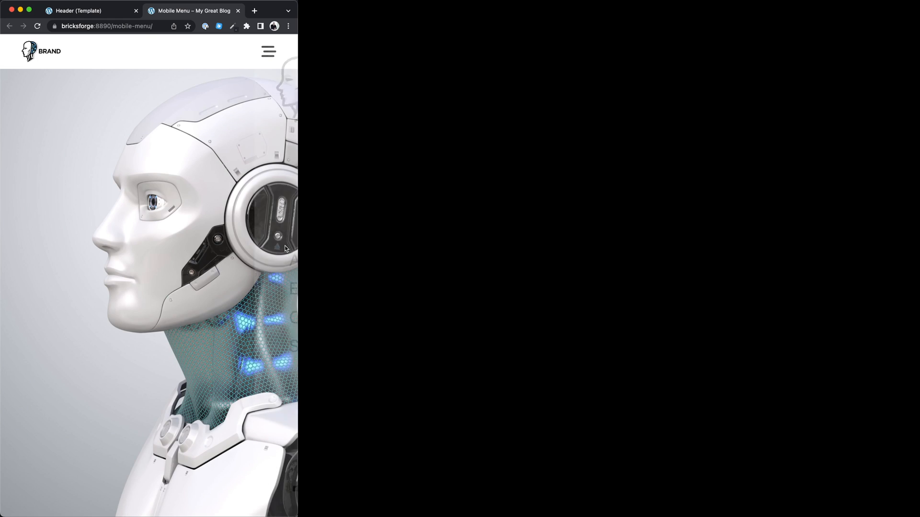